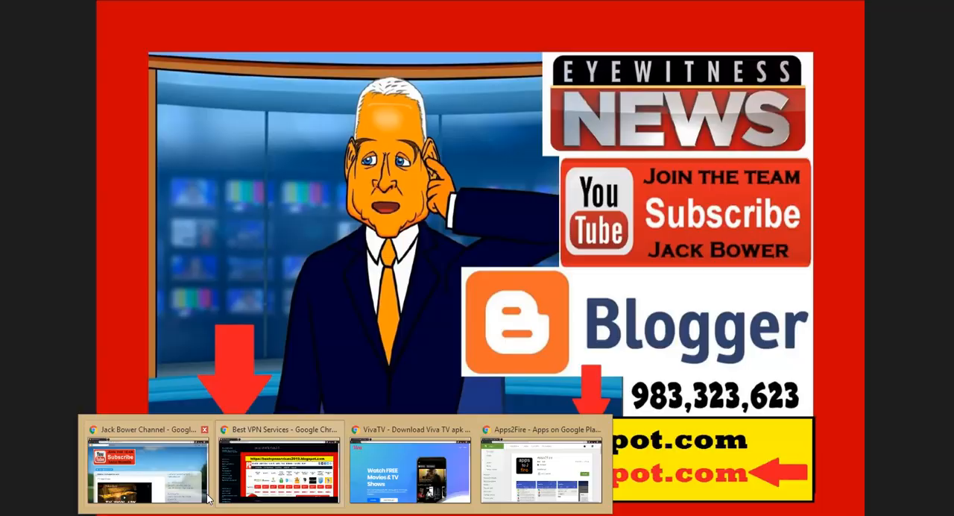
Bring up the Jack Bower Channel blog and scroll through its TV Zion Fixed post and sidebar links
left_click(146, 468)
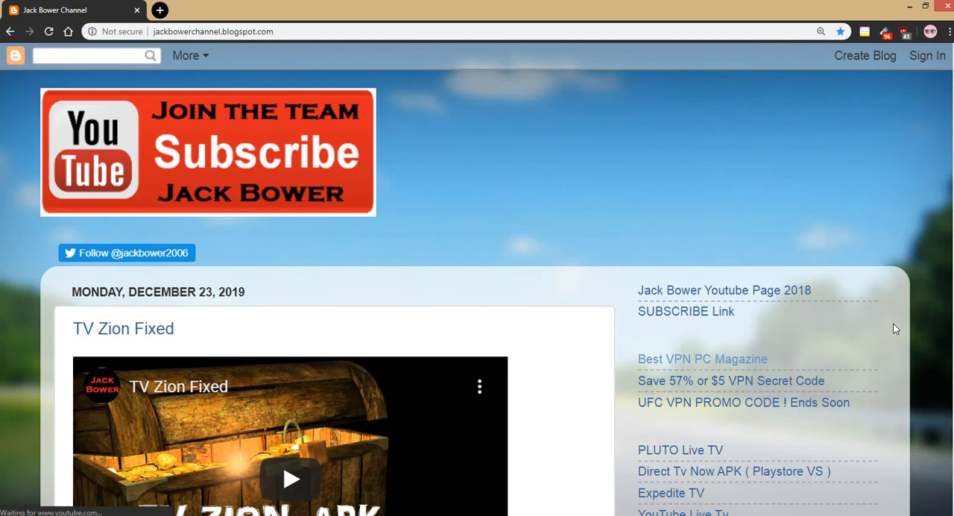
scroll("down", 3)
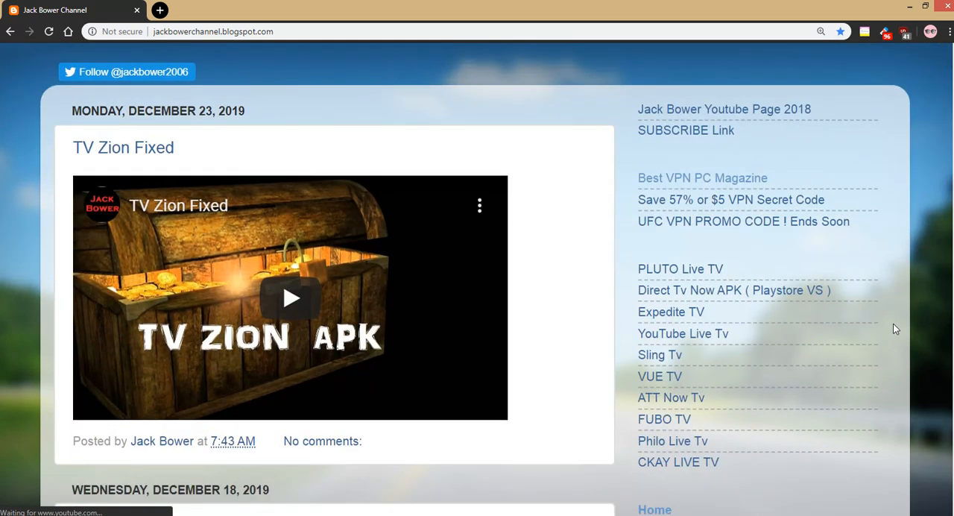
mouse_move(702, 178)
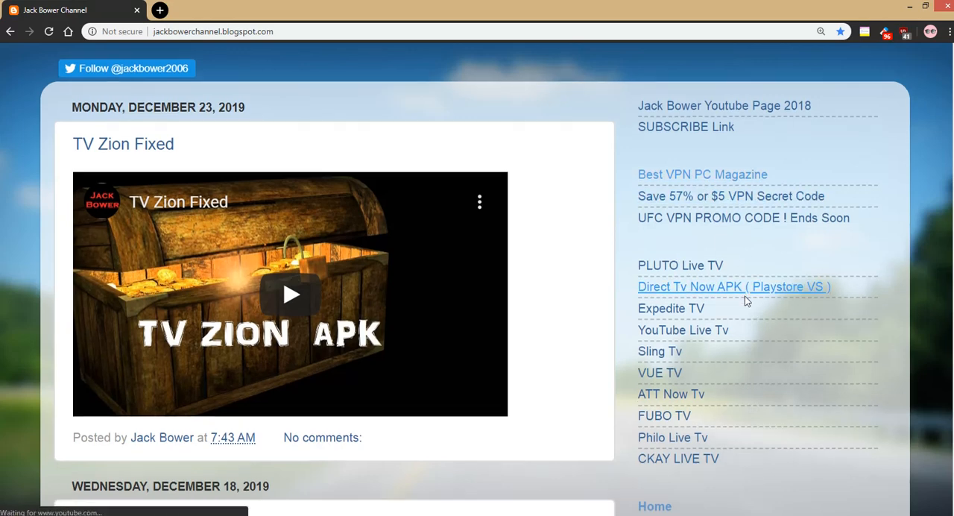
scroll("down", 3)
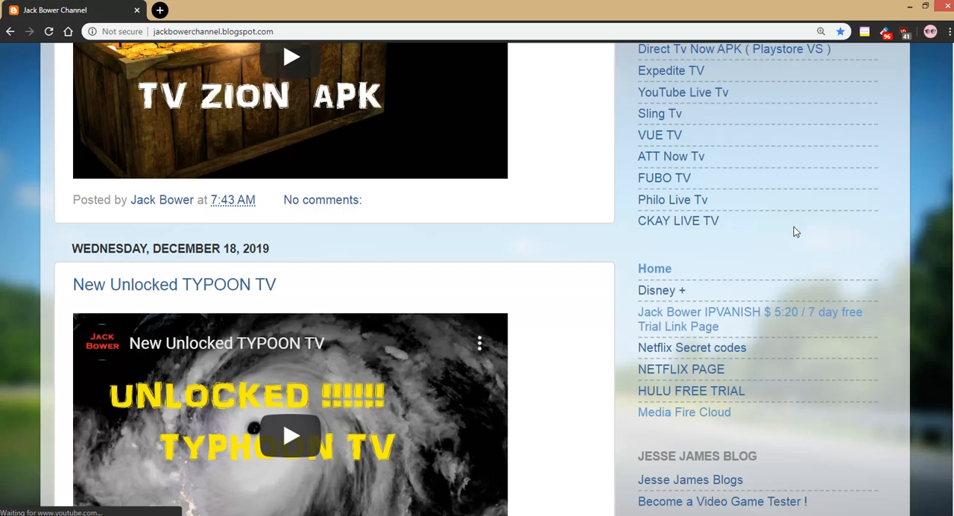
scroll("up", 3)
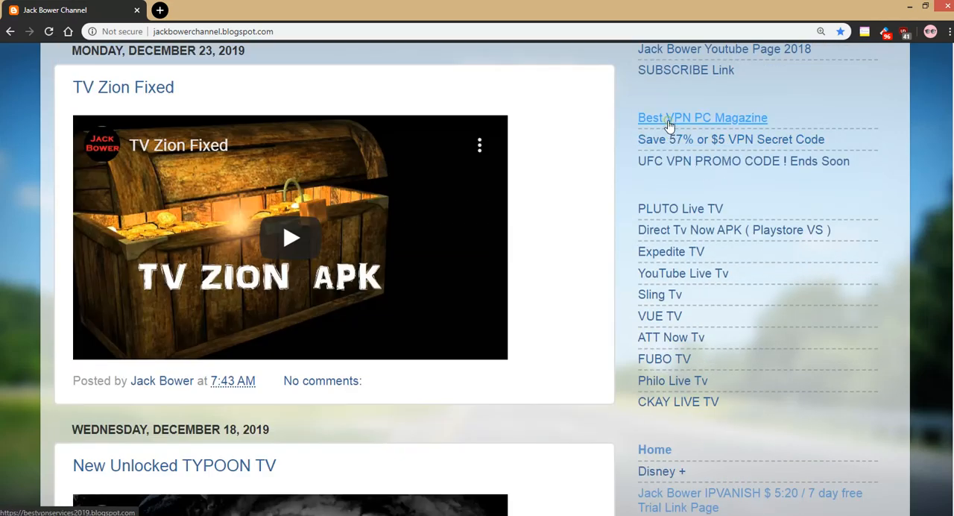
Follow the Best VPN PC Magazine sidebar link and open the Viva TV 107 New entry in its post list
left_click(701, 118)
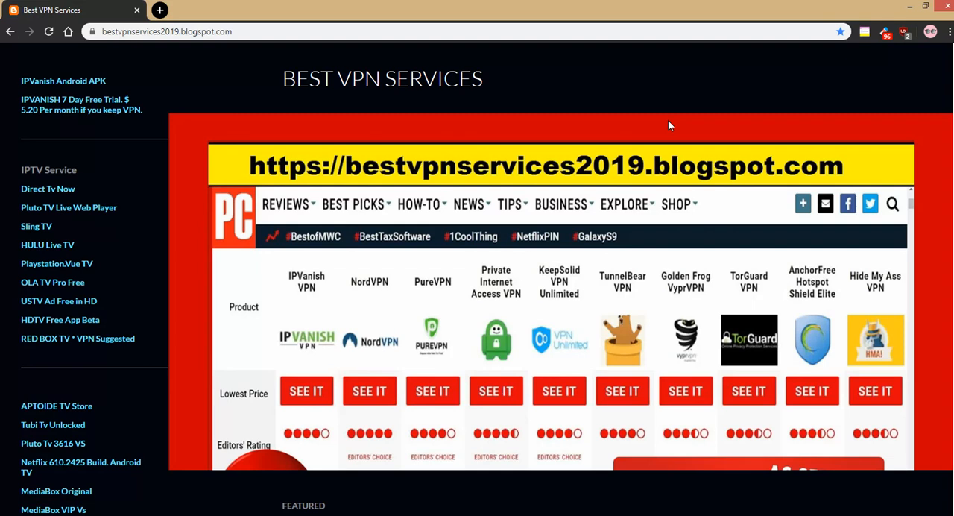
mouse_move(394, 256)
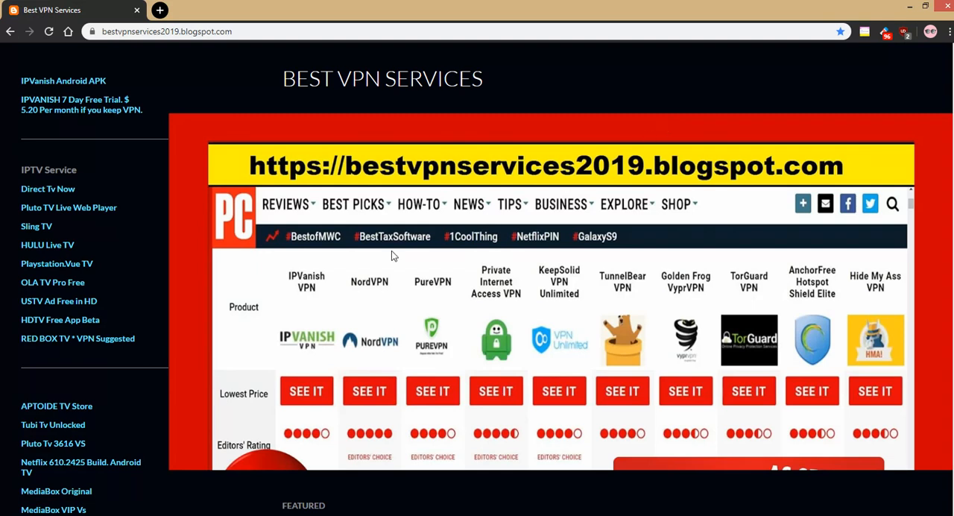
scroll("up", 3)
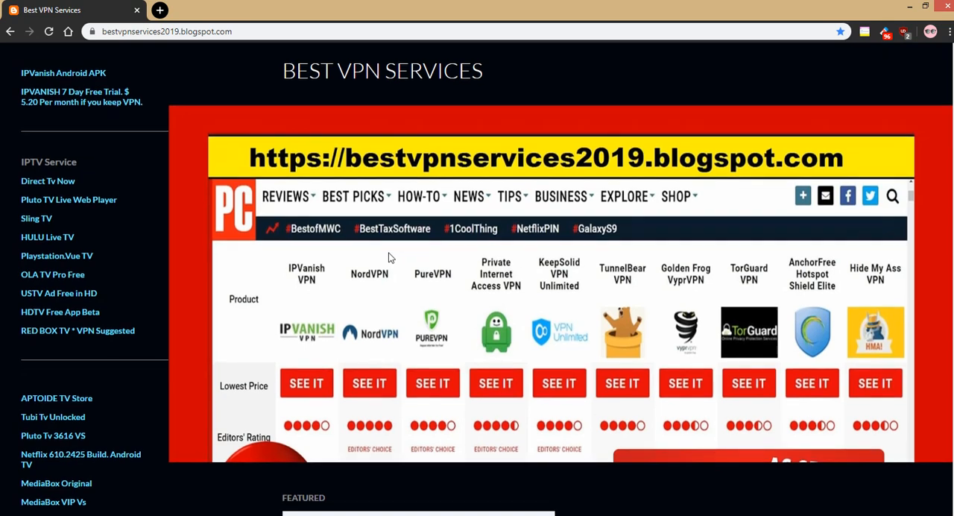
scroll("down", 3)
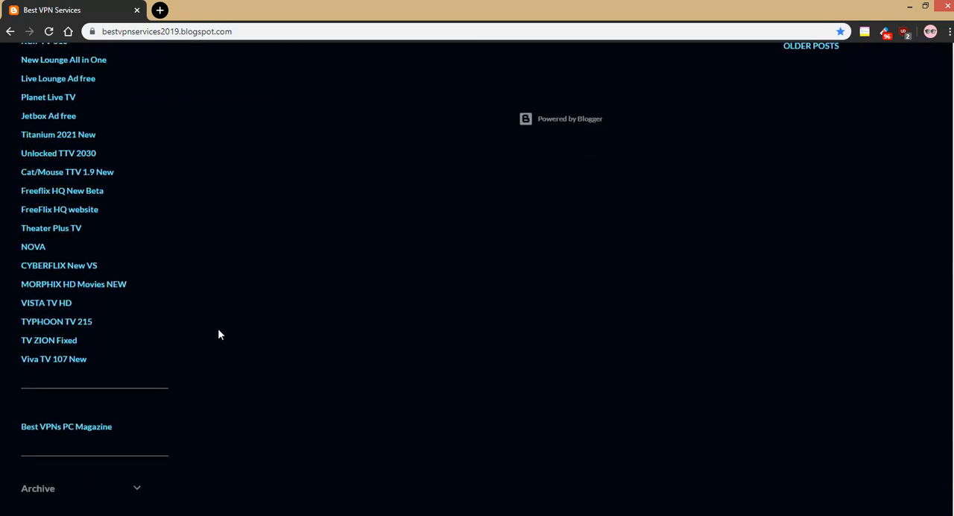
mouse_move(45, 361)
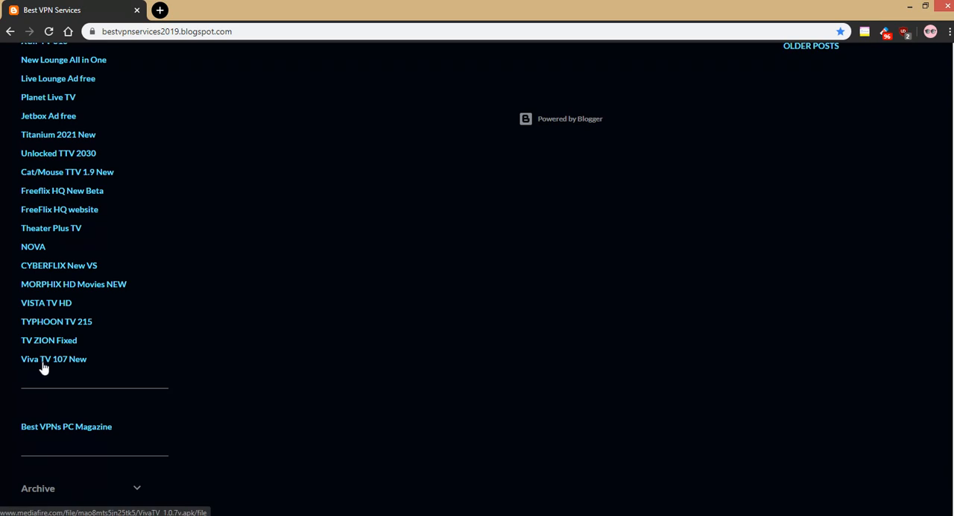
left_click(54, 360)
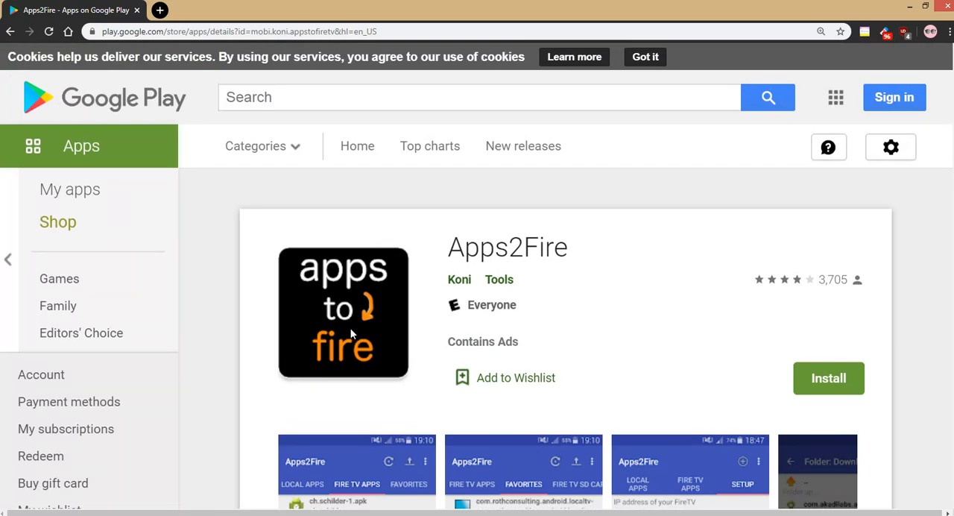
Browse the Apps2Fire Play Store listing and page through its screenshot carousel
scroll("down", 3)
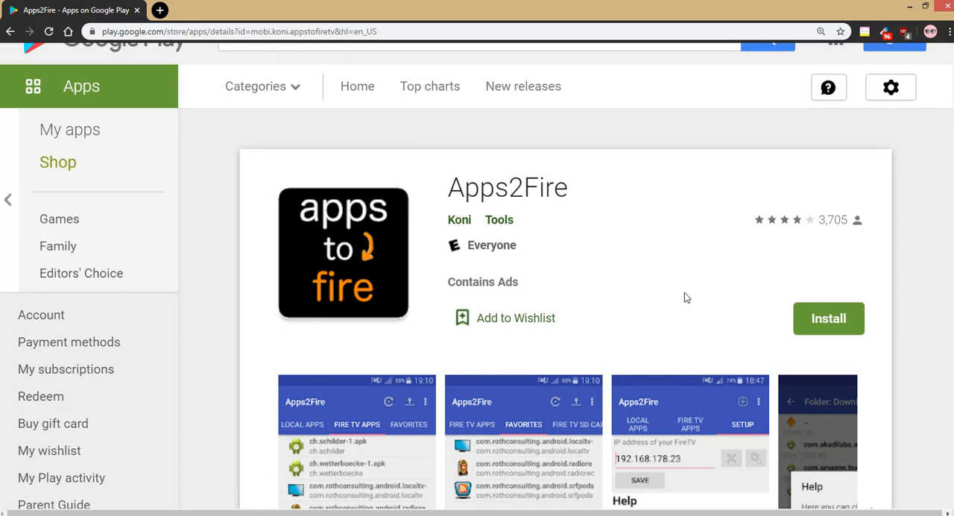
scroll("down", 3)
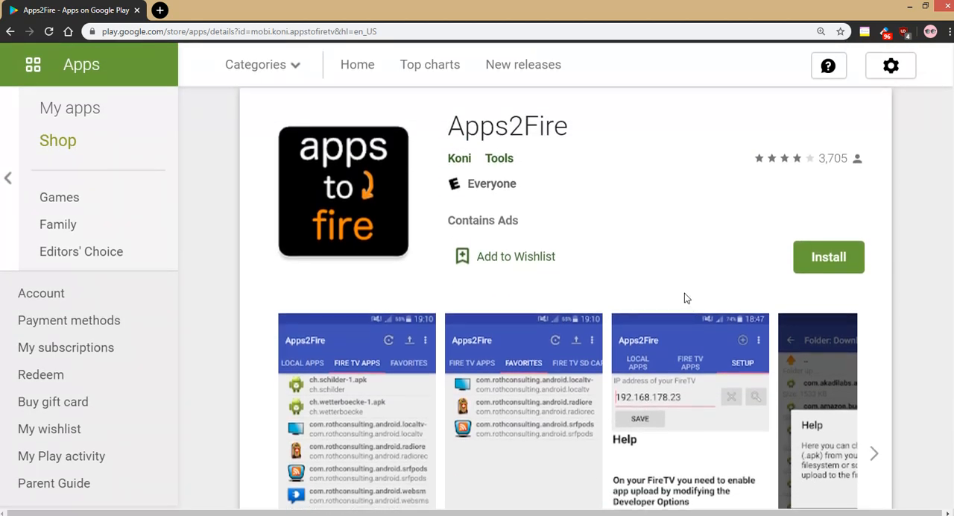
scroll("down", 3)
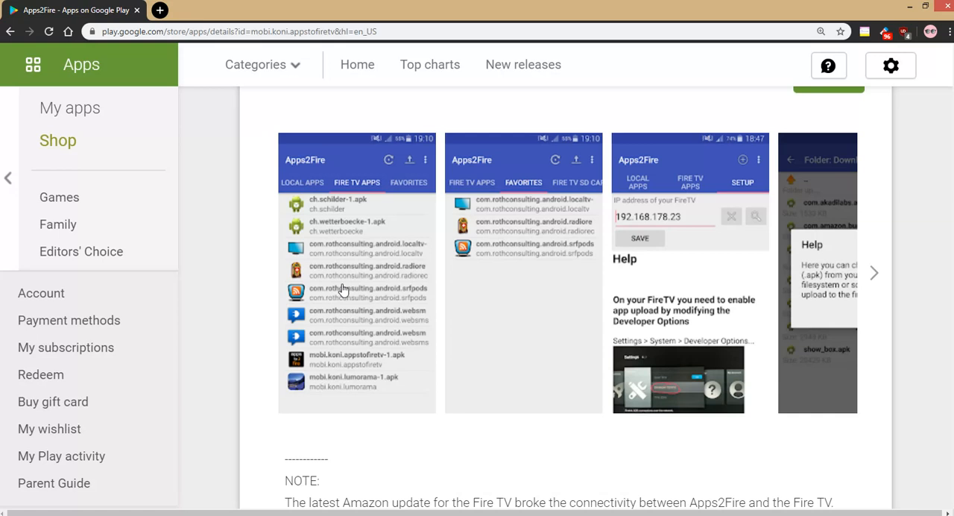
mouse_move(876, 280)
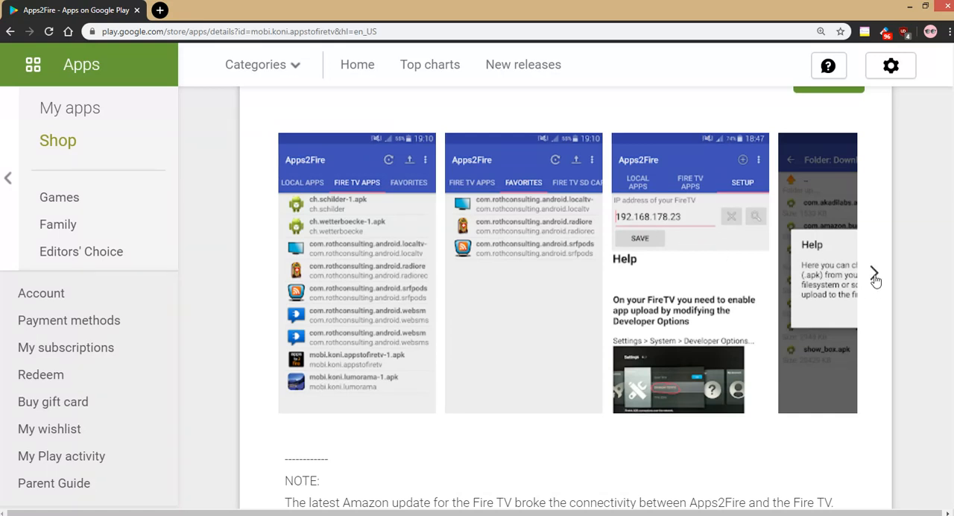
left_click(875, 272)
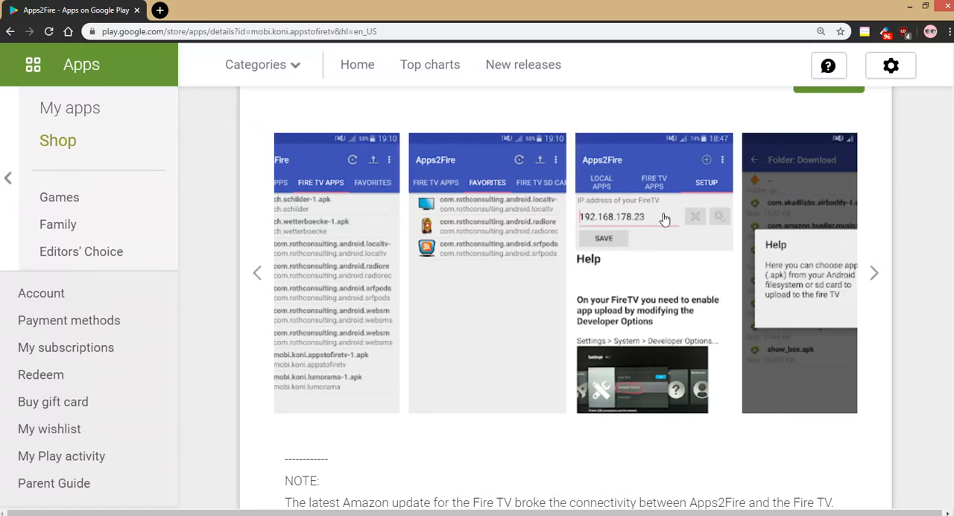
mouse_move(618, 224)
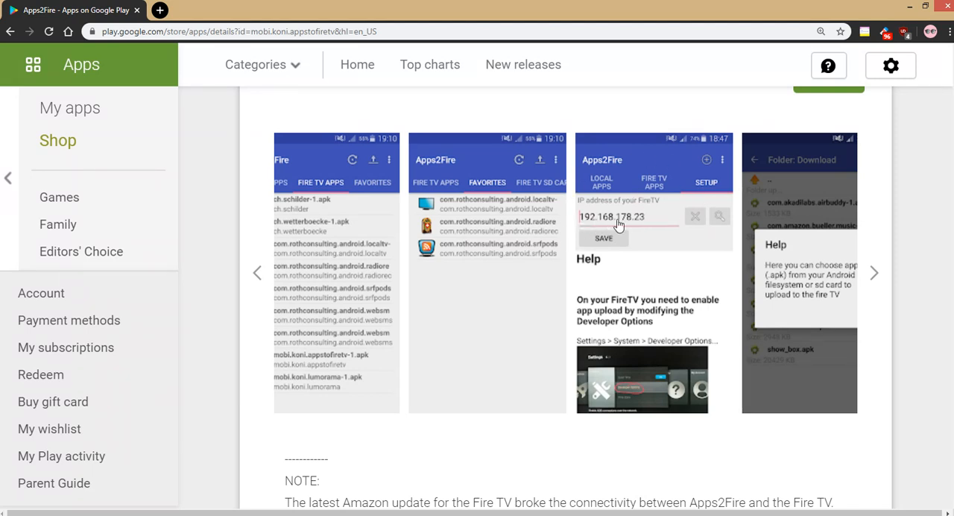
mouse_move(871, 280)
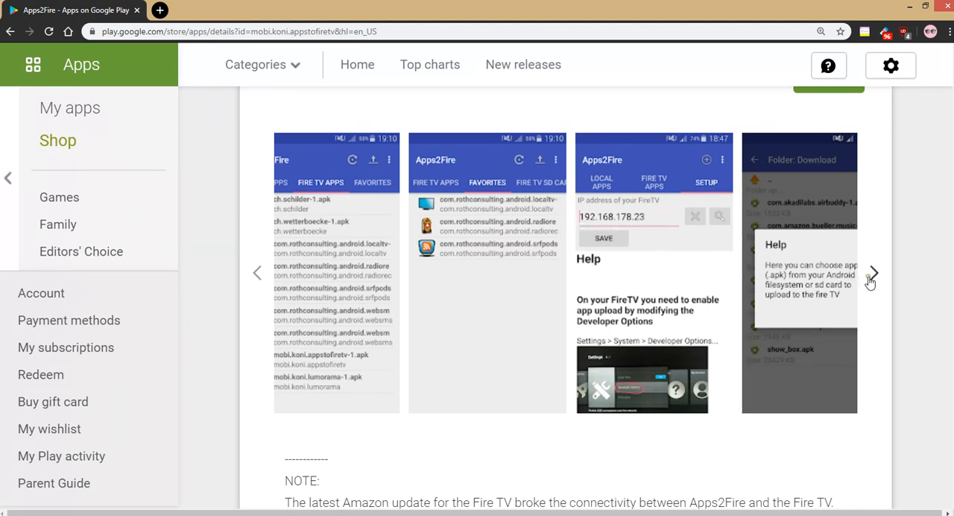
left_click(870, 280)
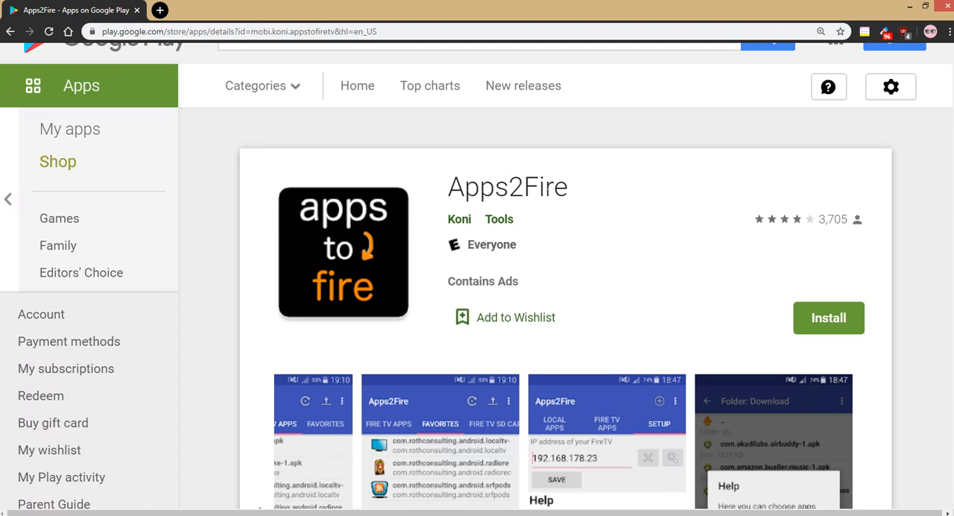
scroll("down", 3)
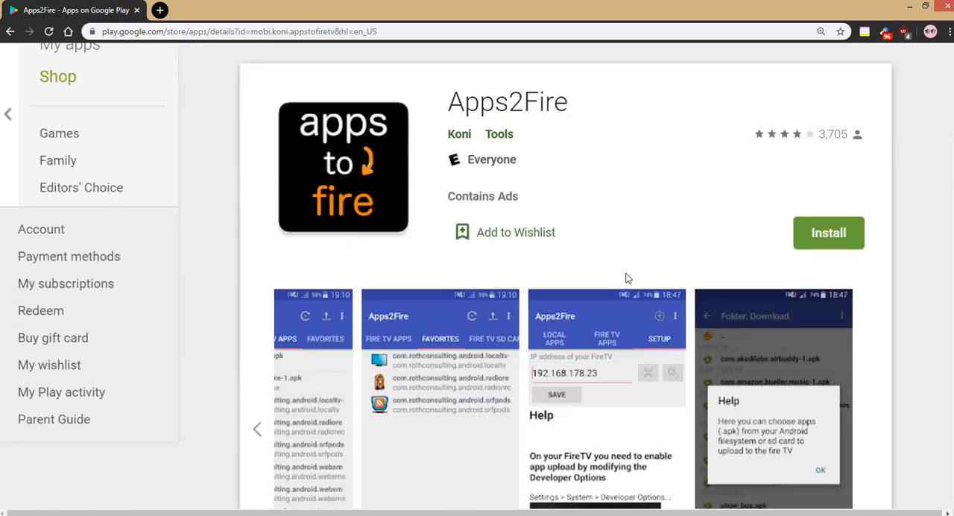
scroll("down", 3)
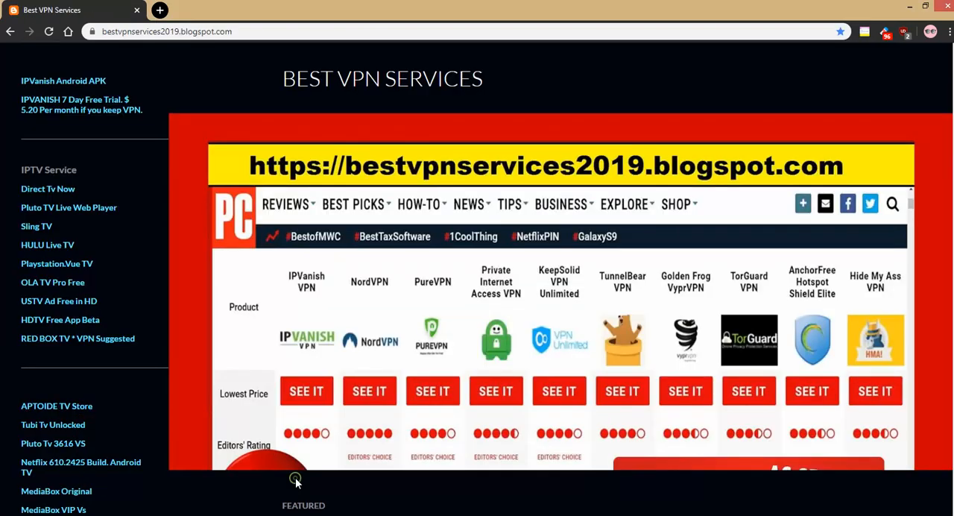
Follow the blog's Viva TV 107 New link to the MediaFire VivaTV_1.0.7v.apk download page
scroll("down", 3)
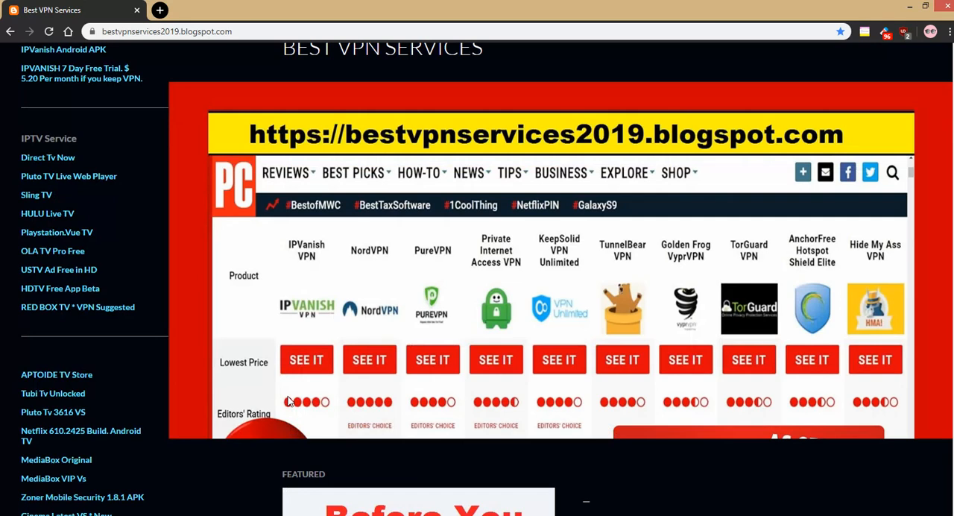
scroll("down", 3)
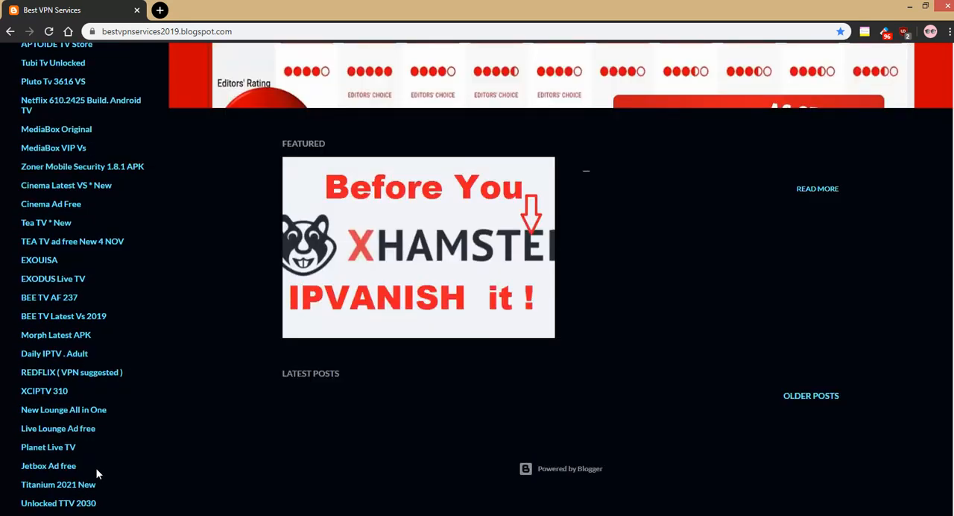
scroll("down", 3)
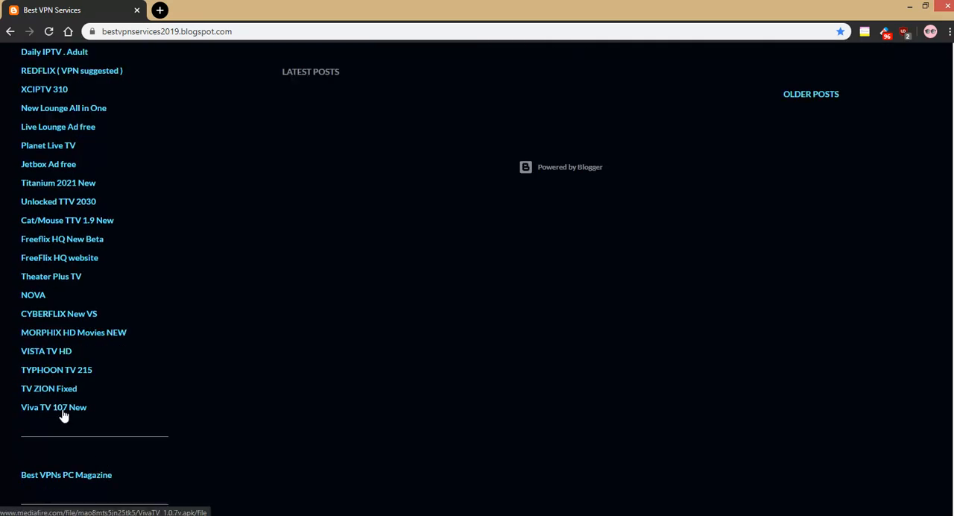
left_click(53, 407)
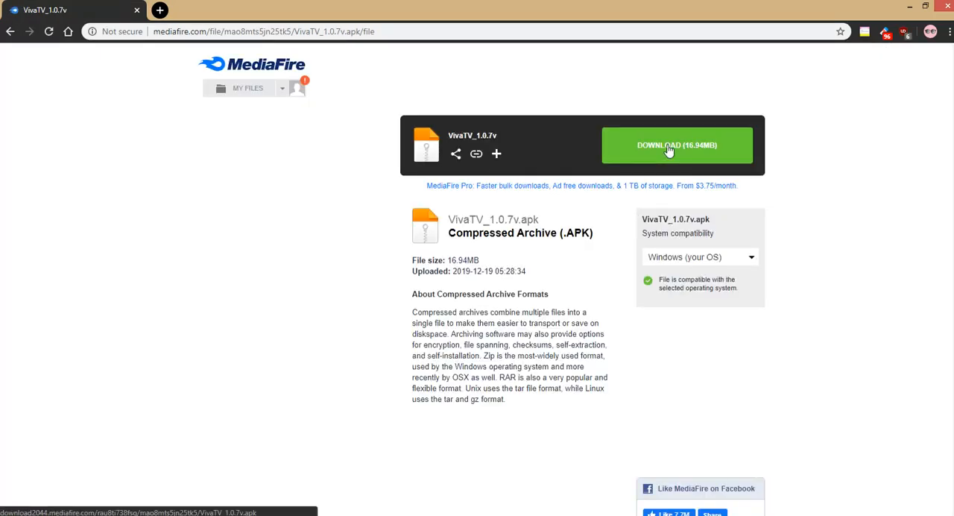
mouse_move(713, 146)
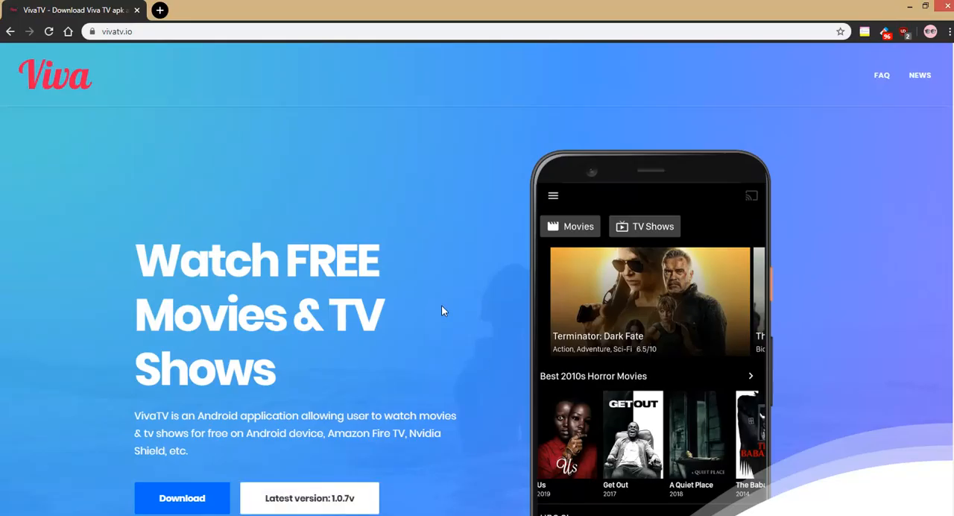
mouse_move(465, 289)
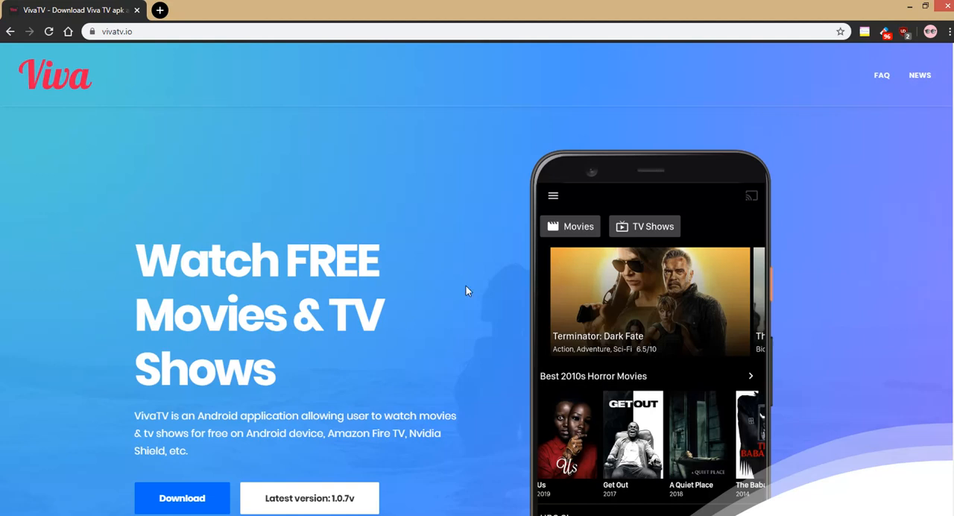
mouse_move(903, 346)
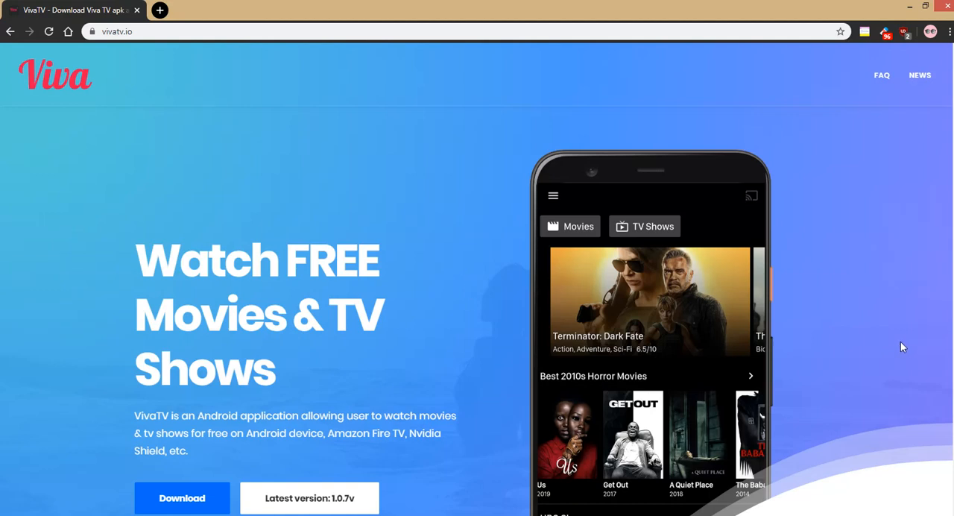
Open the vivatv.io homepage and scroll down to its version 1.0.7v app screenshot carousel
scroll("down", 3)
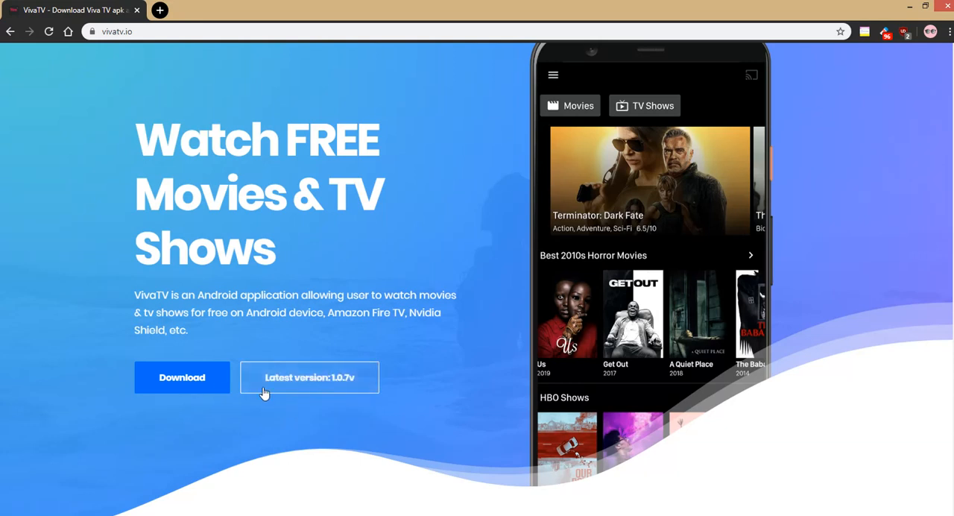
mouse_move(516, 337)
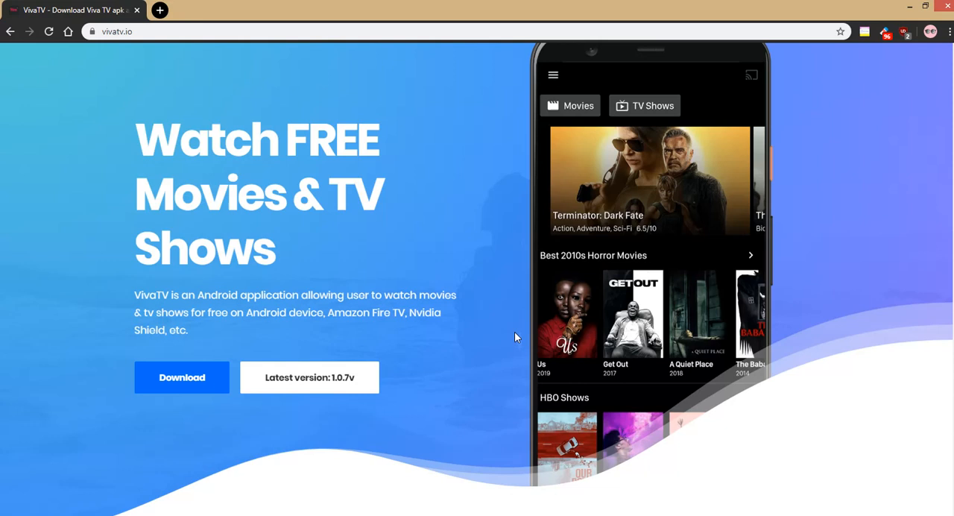
mouse_move(517, 337)
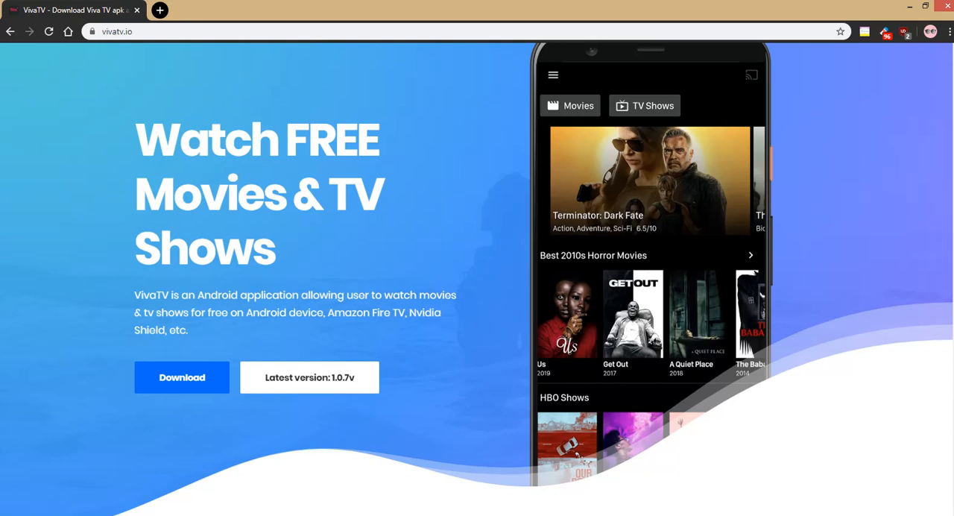
left_click(182, 375)
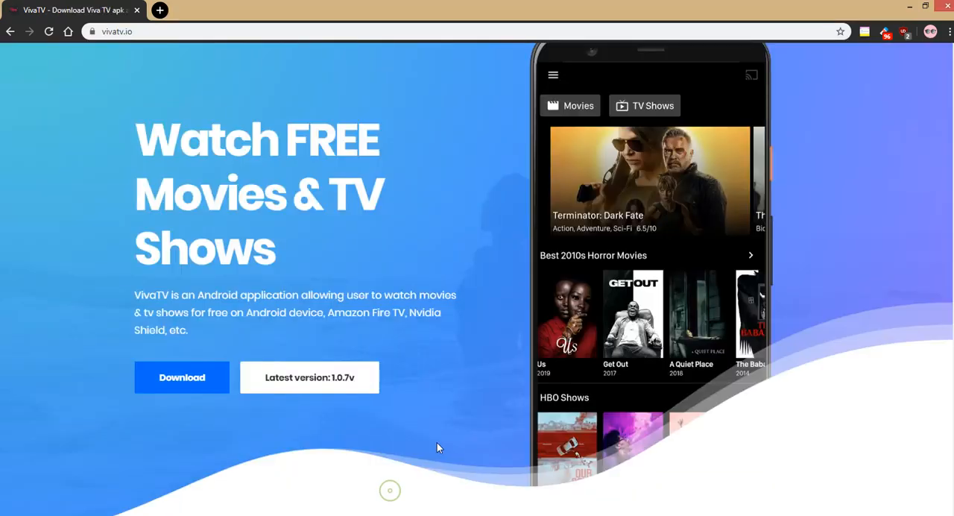
scroll("down", 3)
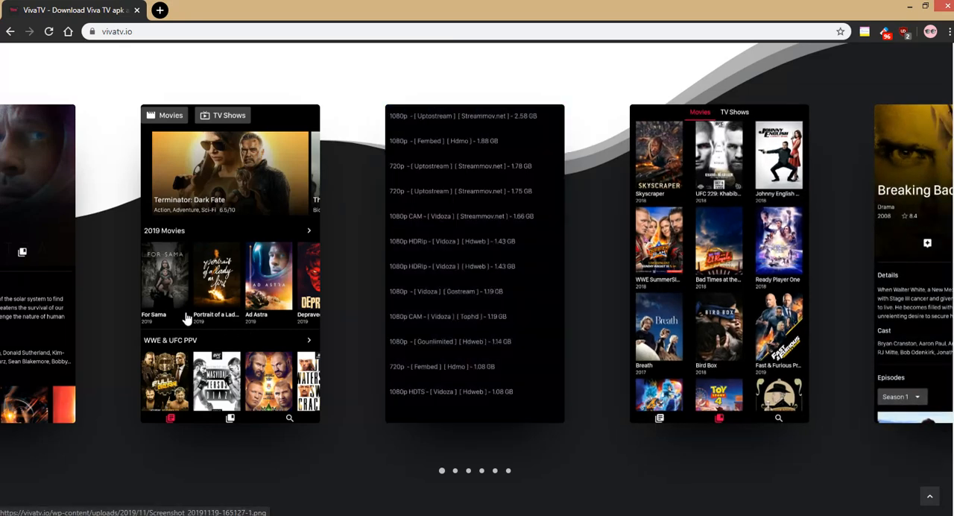
mouse_move(376, 426)
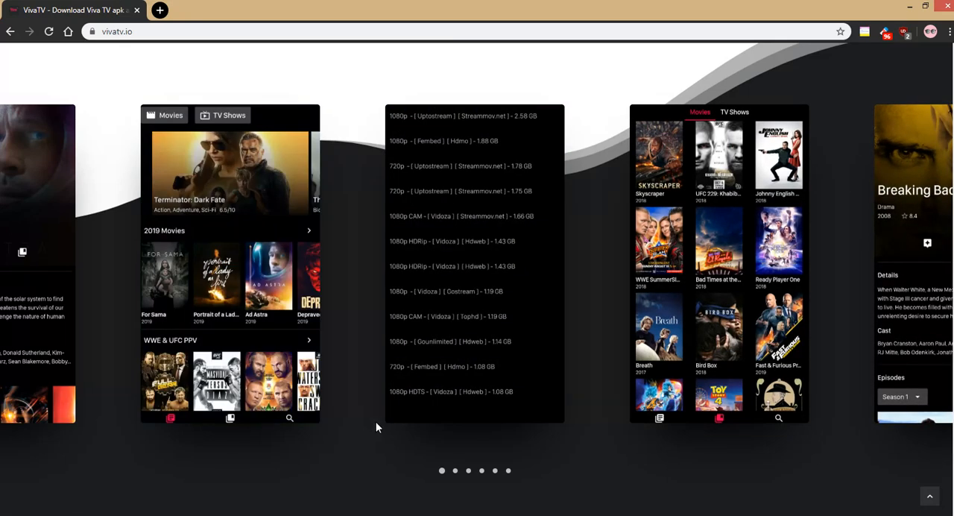
scroll("down", 3)
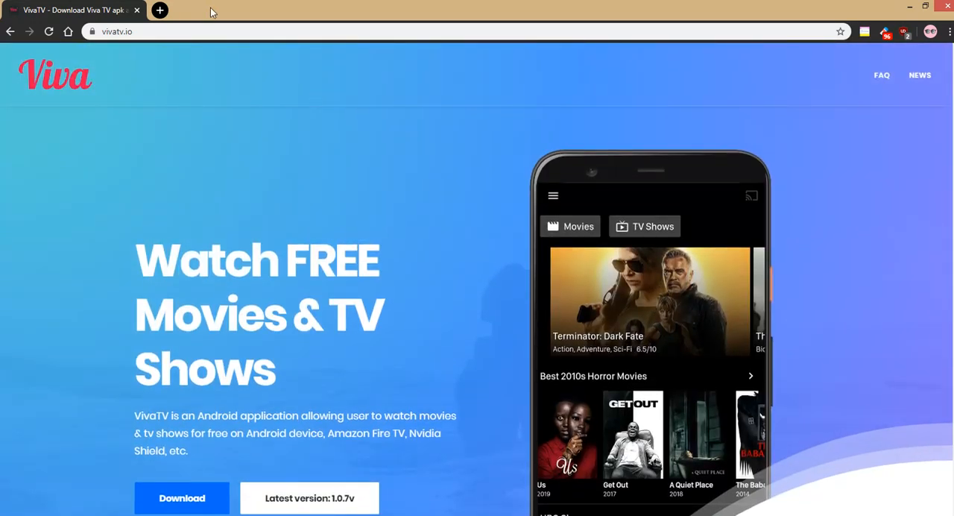
mouse_move(149, 51)
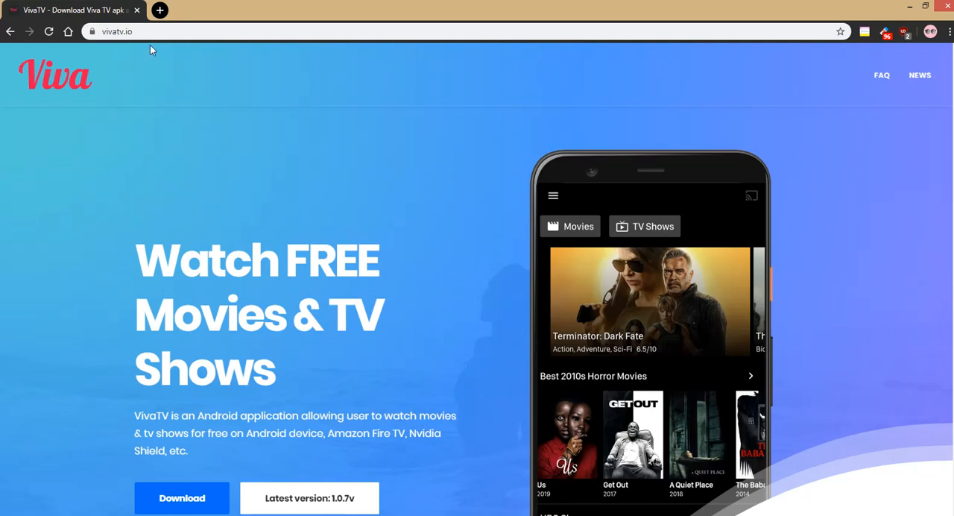
mouse_move(161, 77)
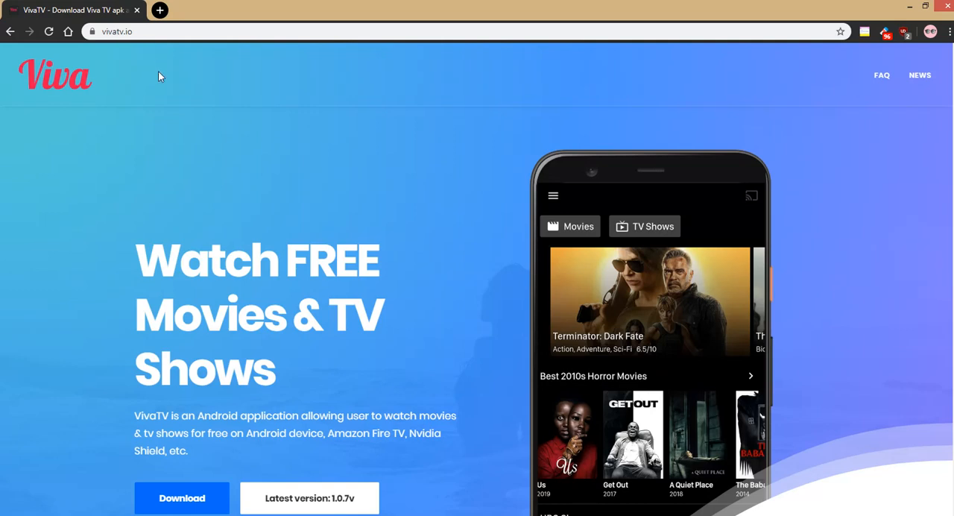
mouse_move(255, 98)
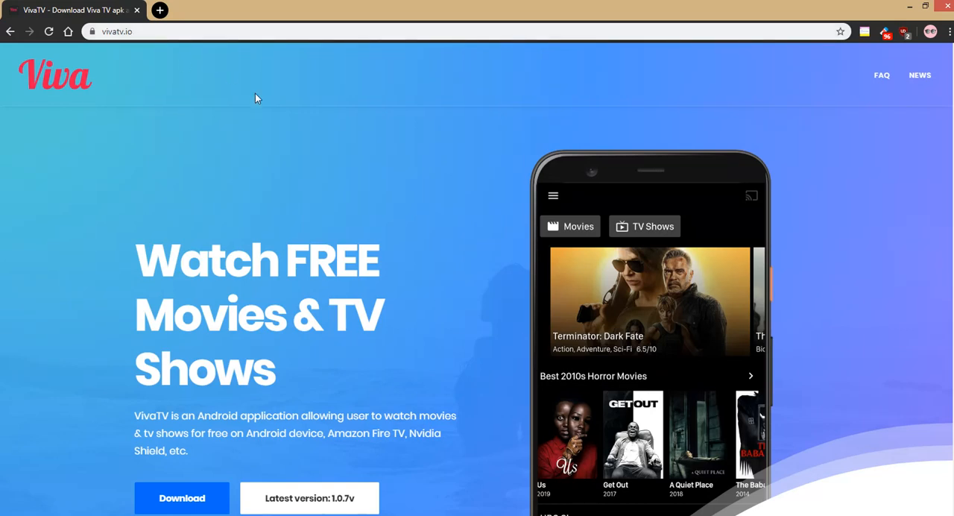
mouse_move(281, 114)
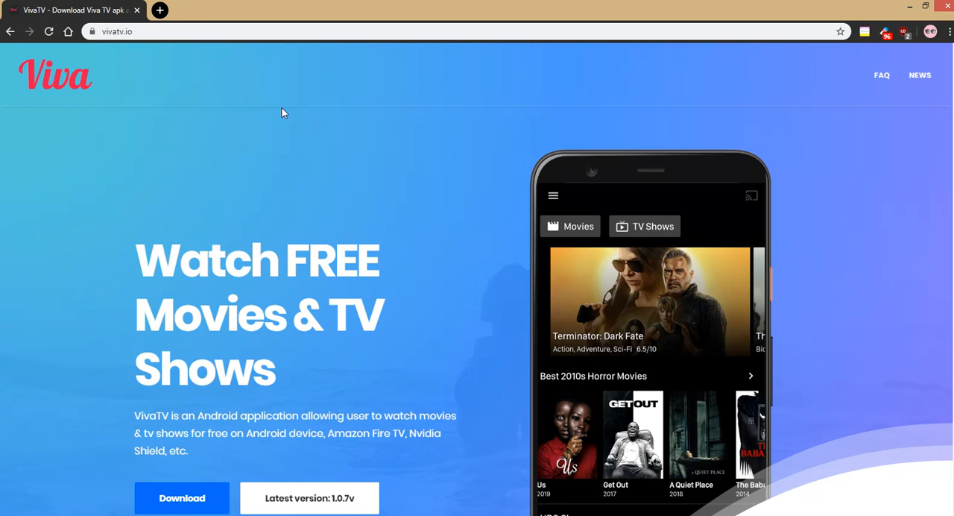
mouse_move(283, 420)
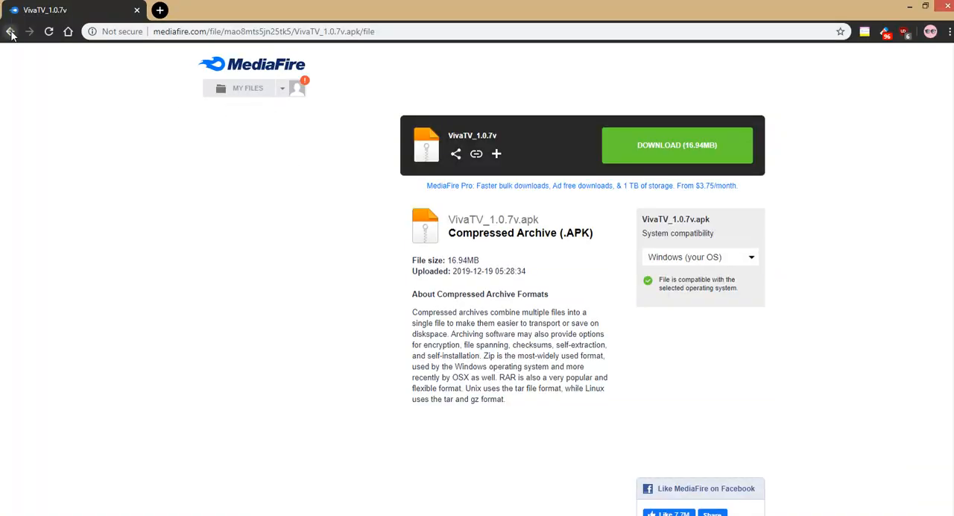
Return to the Fire TV emulator's AppStarter home screen listing VivaTV among installed apps
left_click(10, 32)
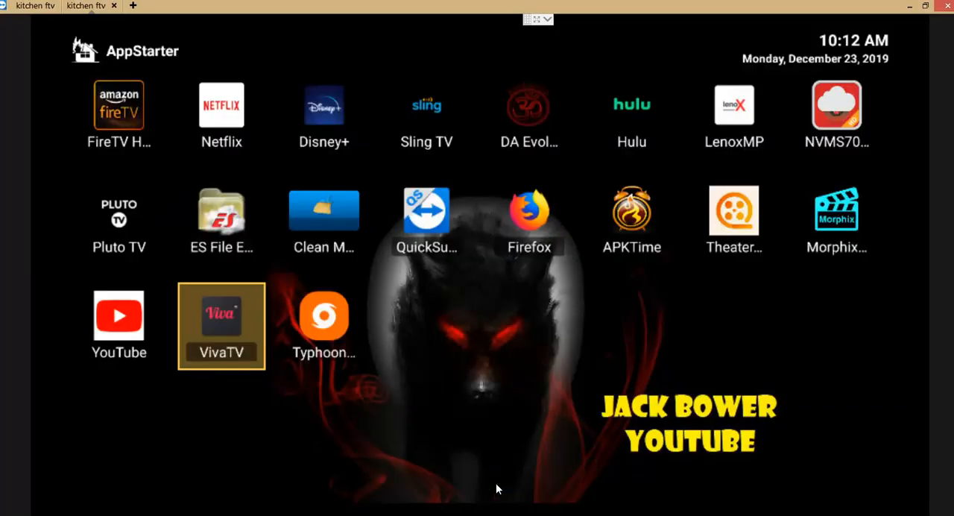
mouse_move(563, 208)
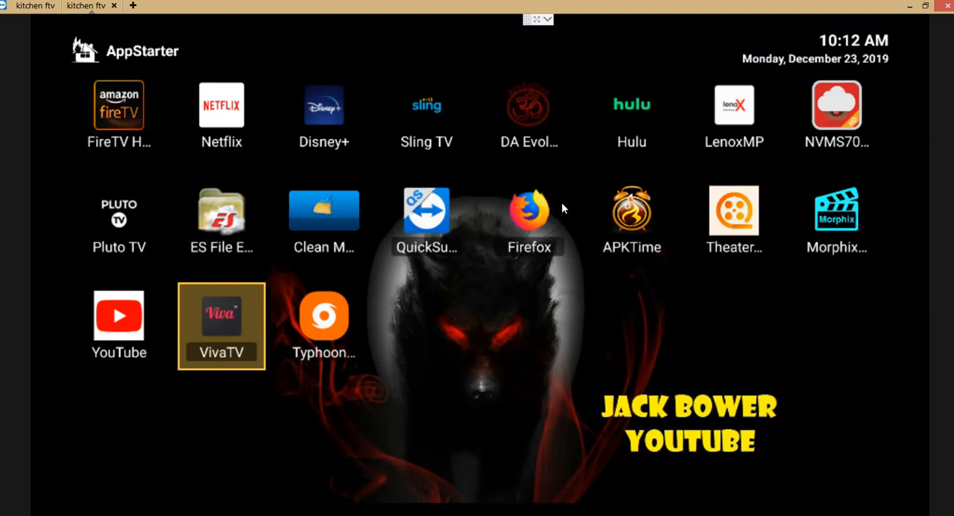
mouse_move(529, 216)
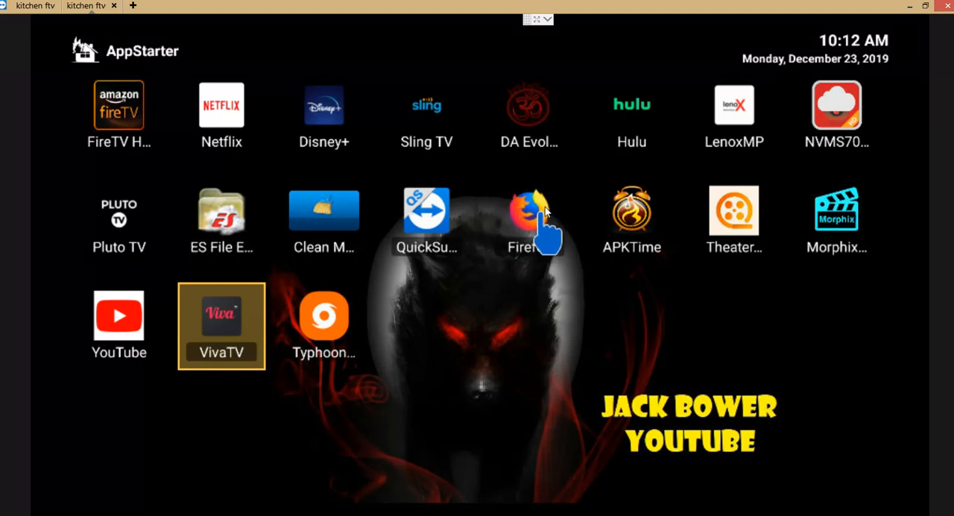
mouse_move(528, 291)
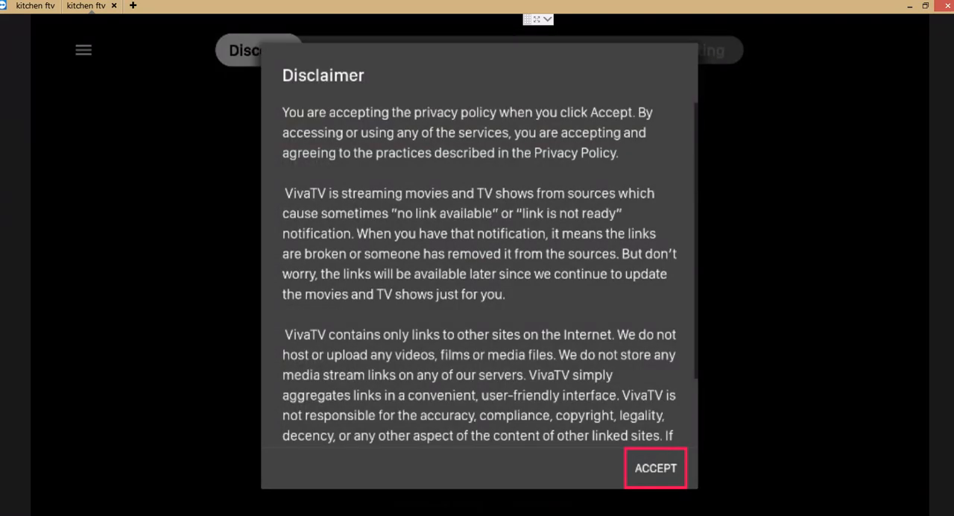
Accept the VivaTV disclaimer, keep English as subtitle language, and bring up the side menu
left_click(656, 468)
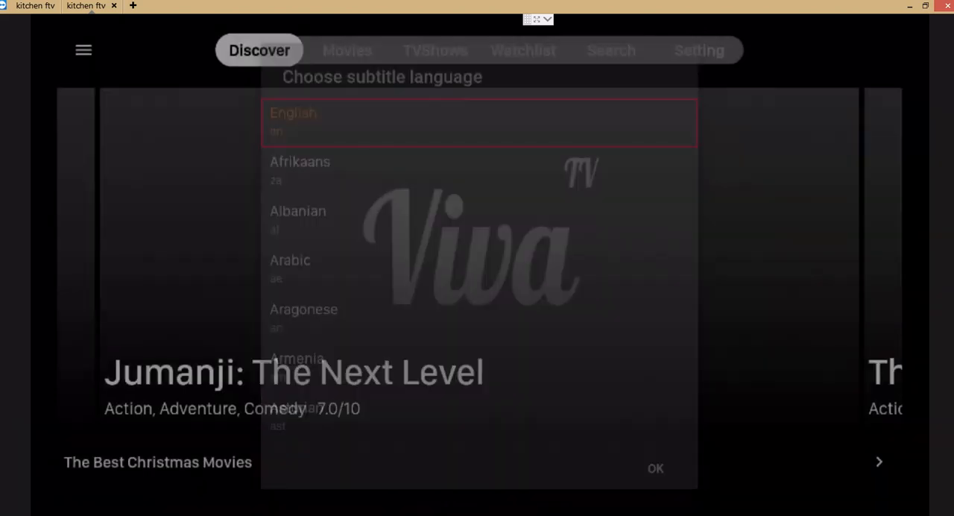
left_click(655, 468)
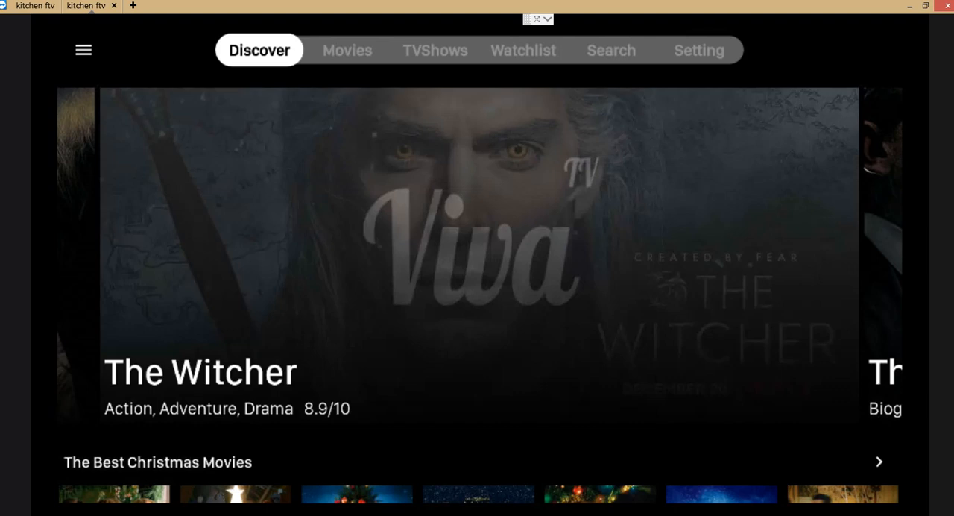
left_click(83, 51)
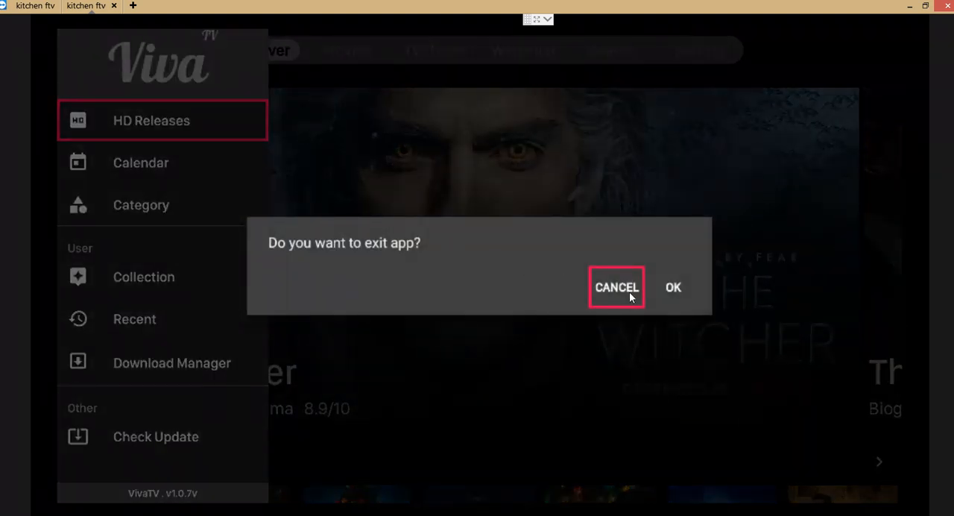
Cancel the exit-app prompt and head to the Setting tab from the Discover page
left_click(615, 286)
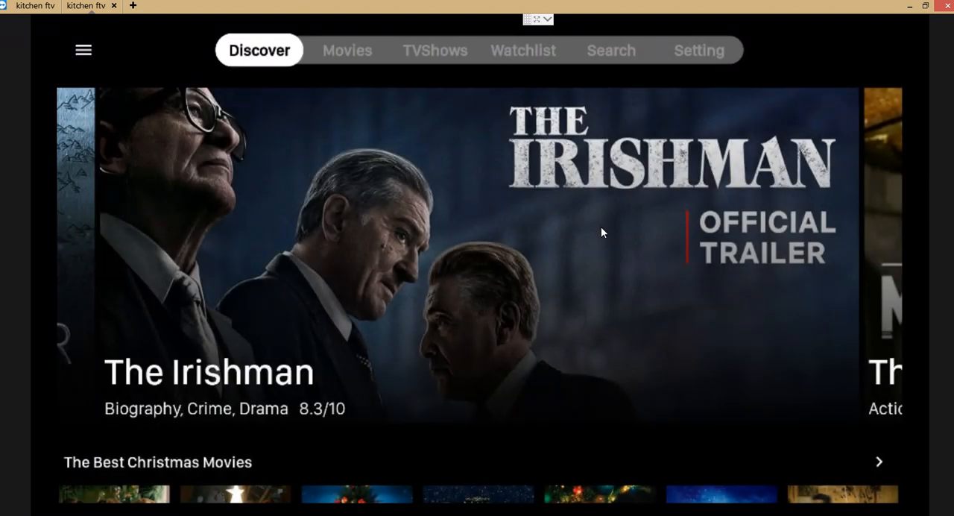
left_click(697, 51)
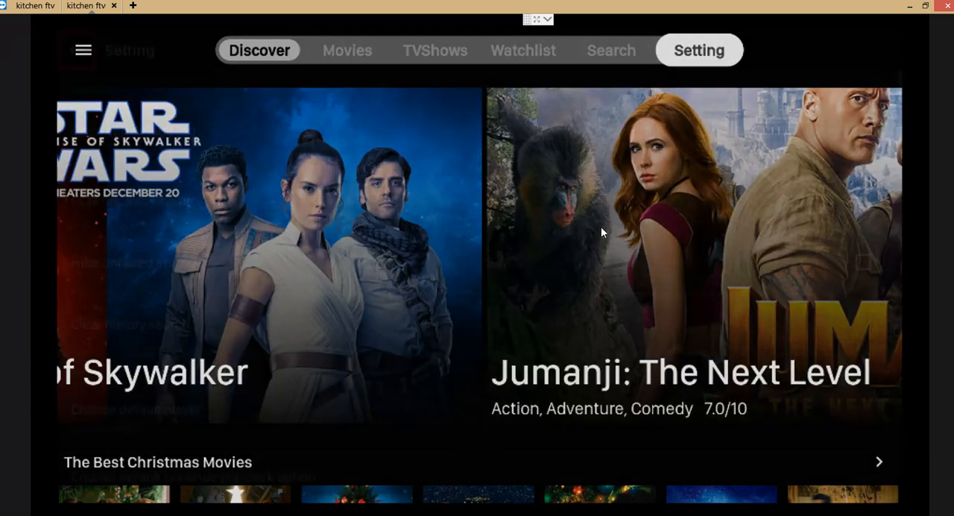
Scroll through the Setting list, check the About version 1.0.7v info, and close it
left_click(698, 50)
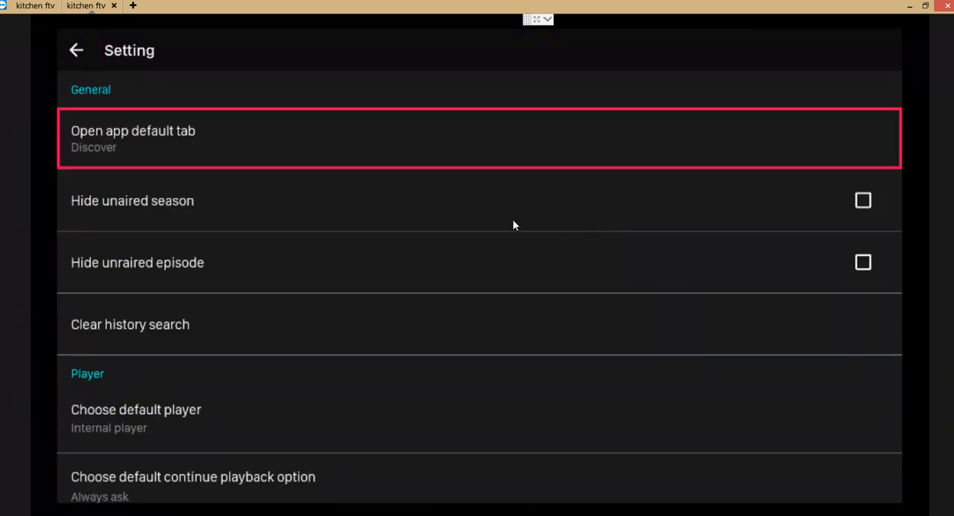
scroll("down", 3)
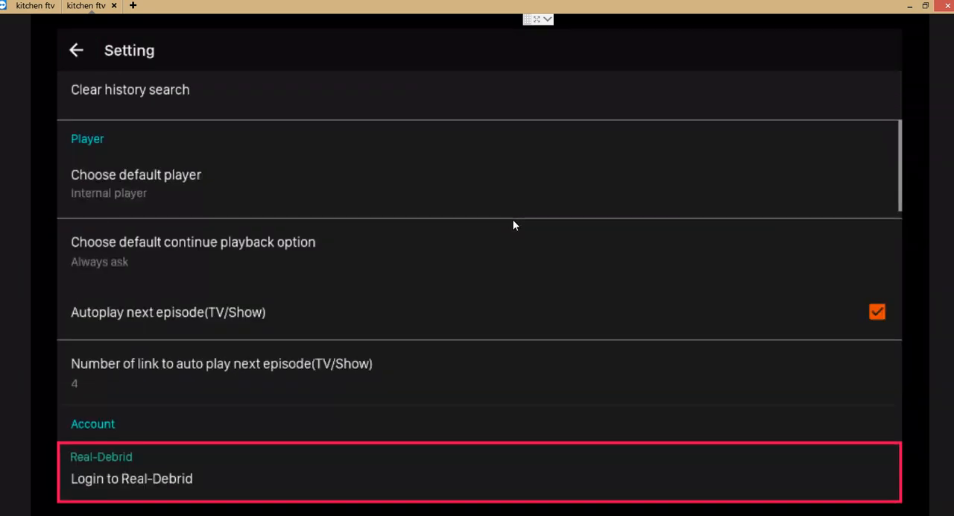
scroll("down", 3)
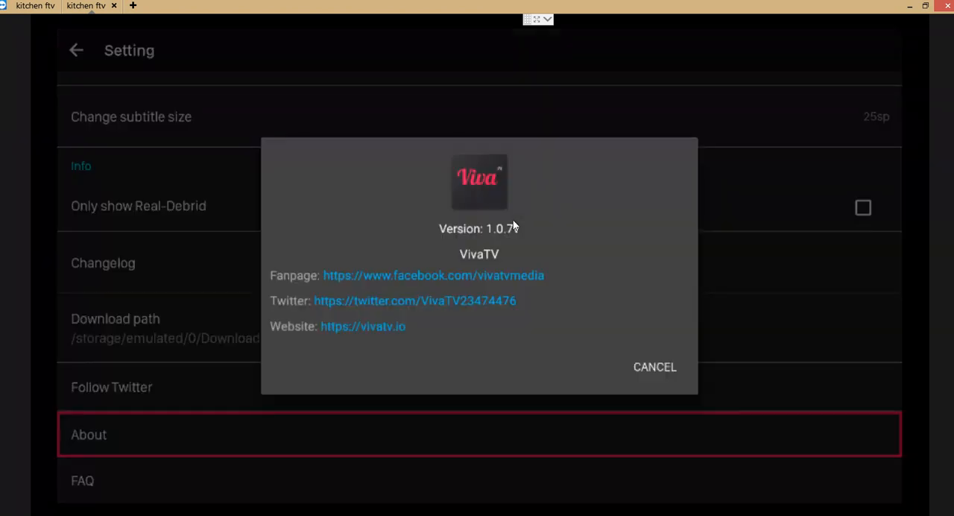
mouse_move(596, 453)
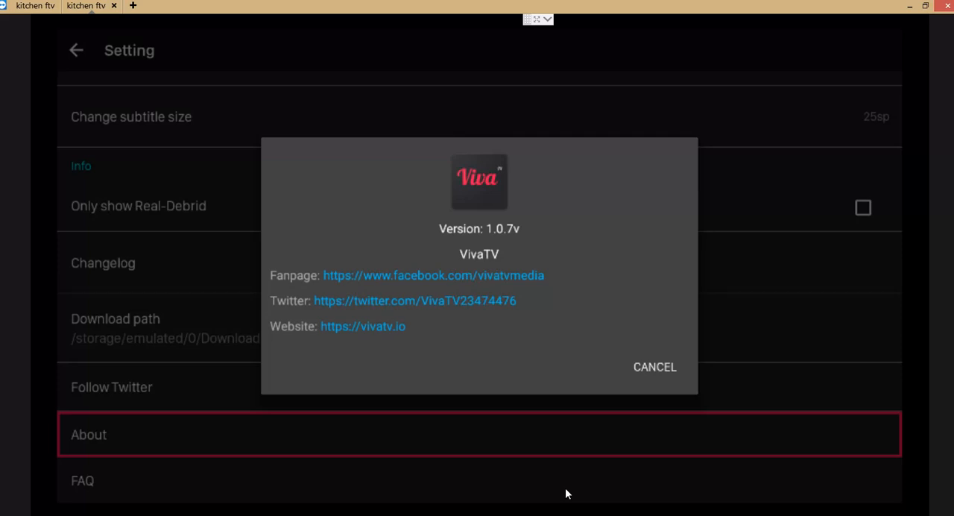
mouse_move(376, 338)
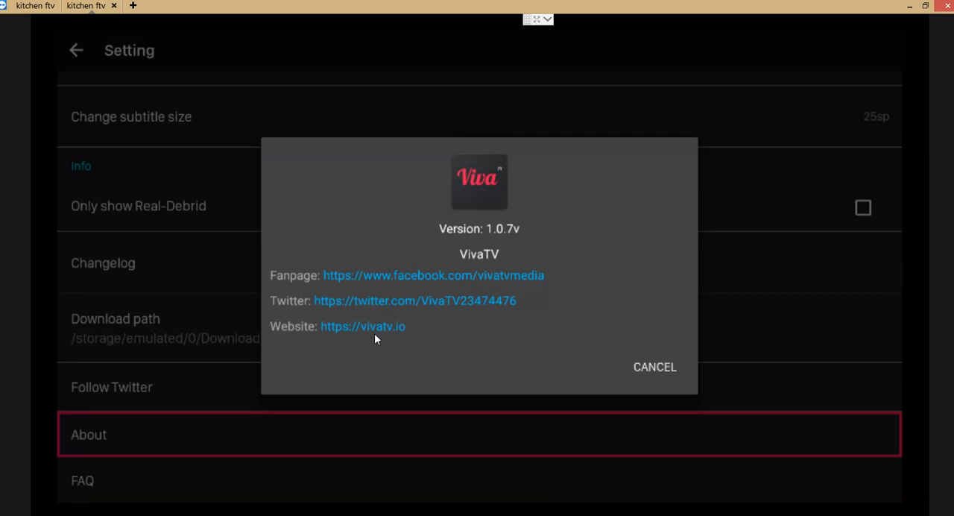
mouse_move(414, 331)
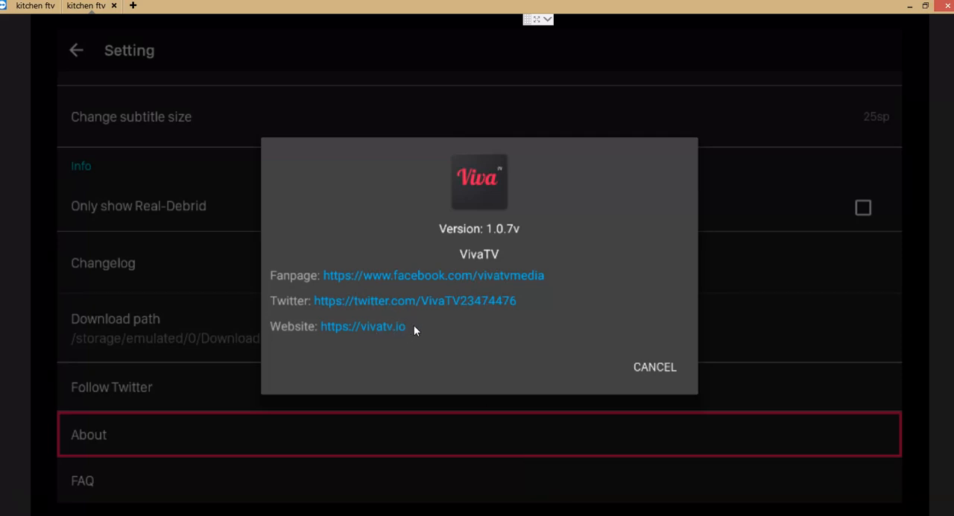
mouse_move(289, 343)
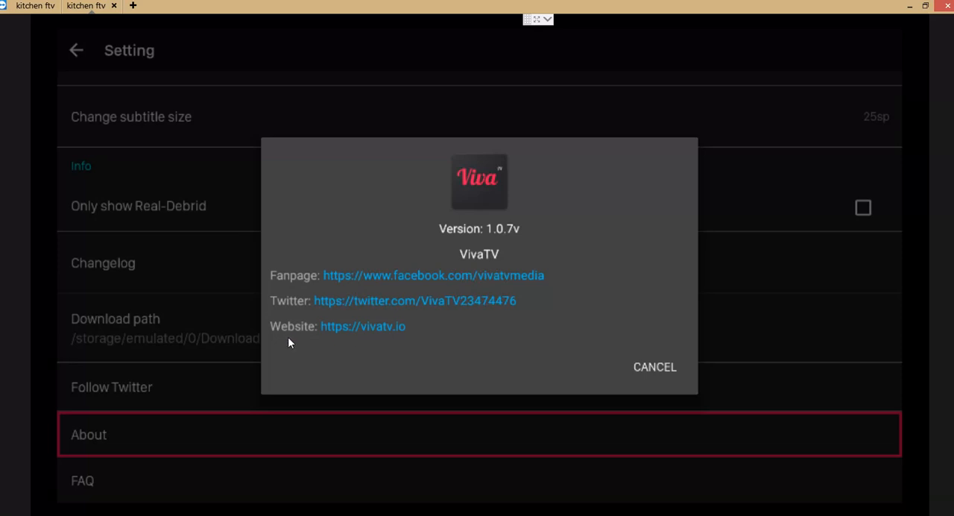
mouse_move(500, 362)
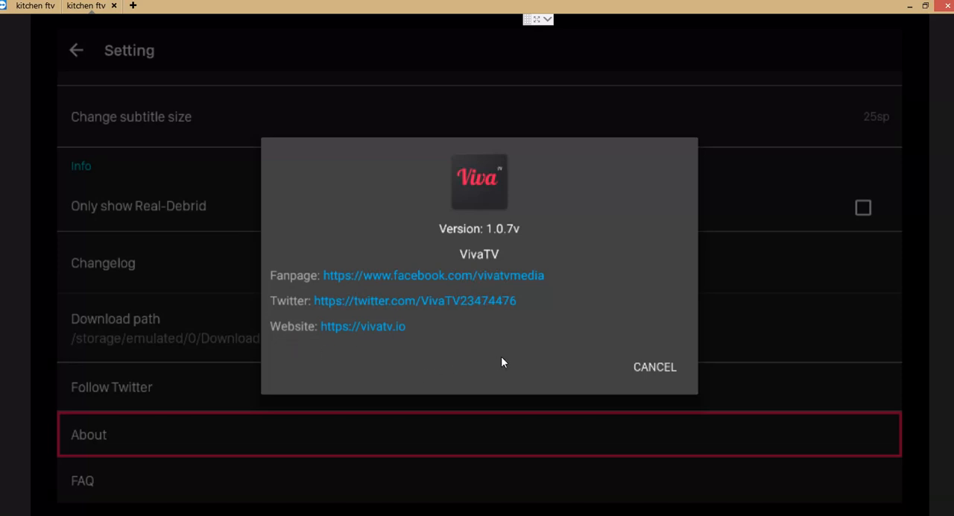
left_click(653, 366)
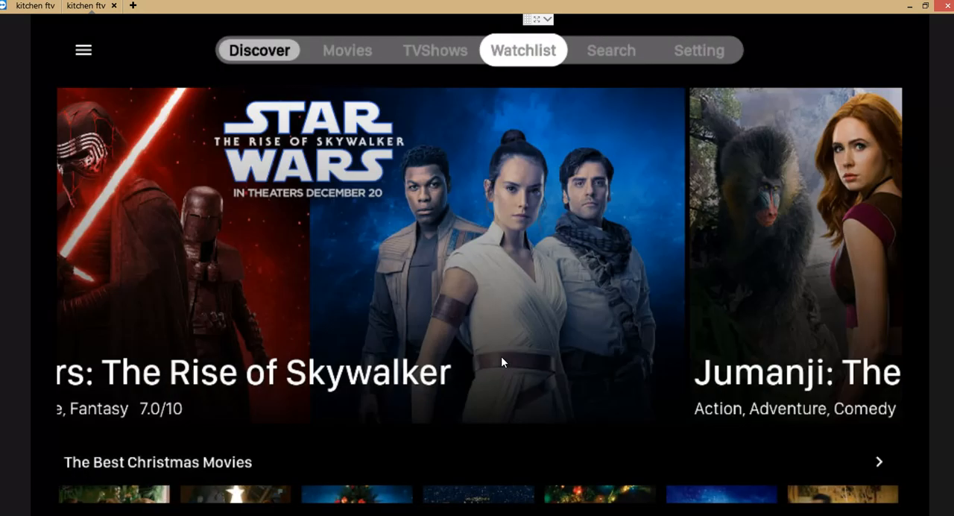
Browse the Movies section, view the Ad Astra details, then switch to the TV Shows section
left_click(346, 50)
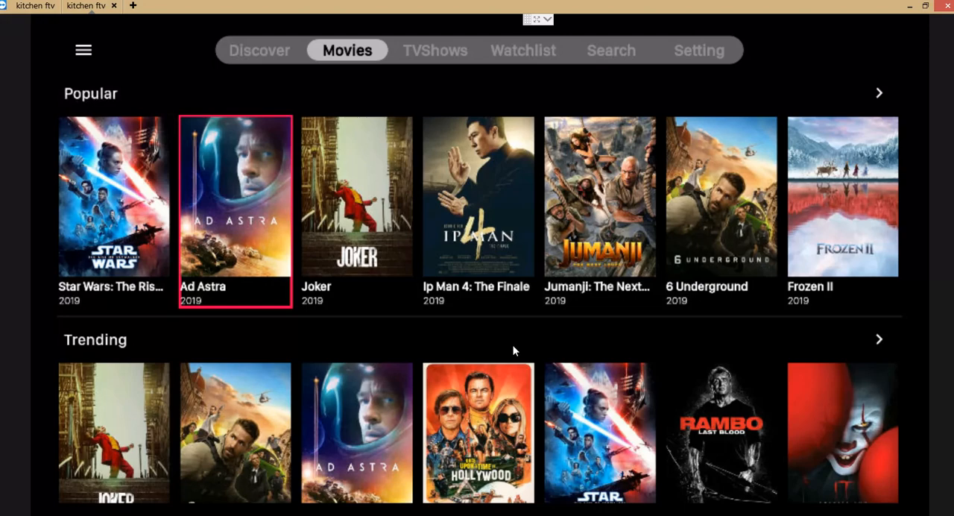
left_click(235, 195)
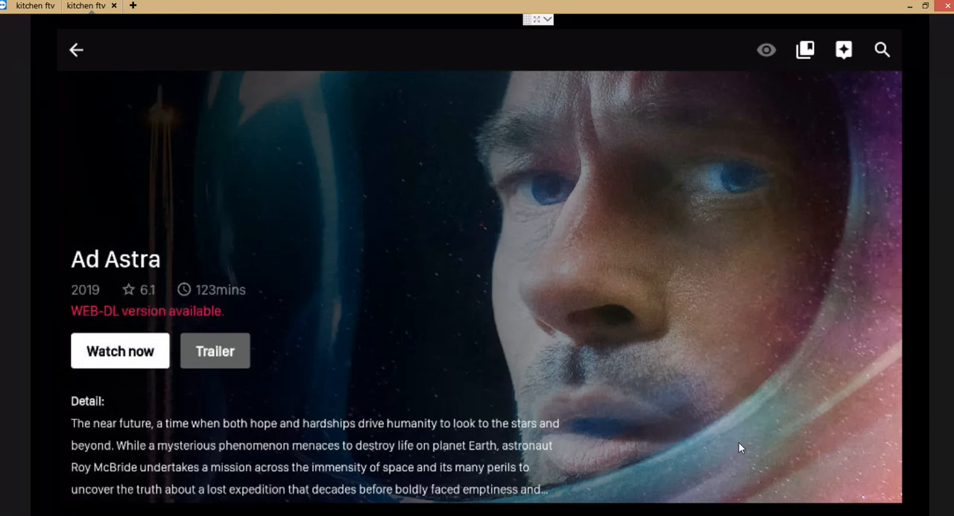
left_click(74, 50)
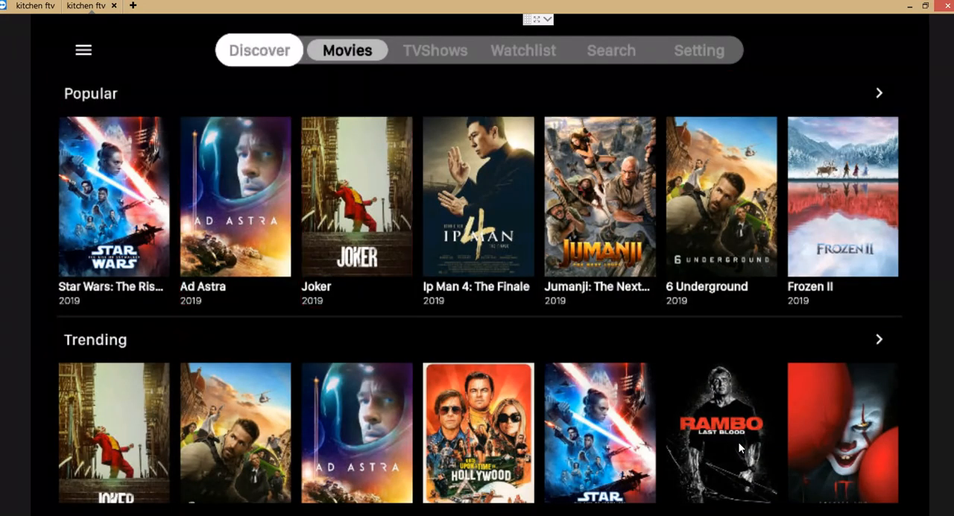
left_click(435, 51)
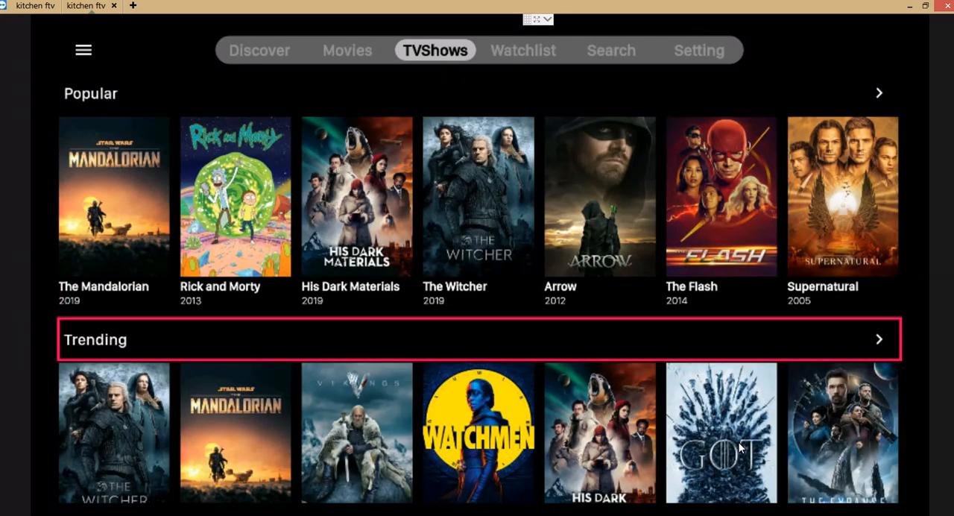
scroll("down", 3)
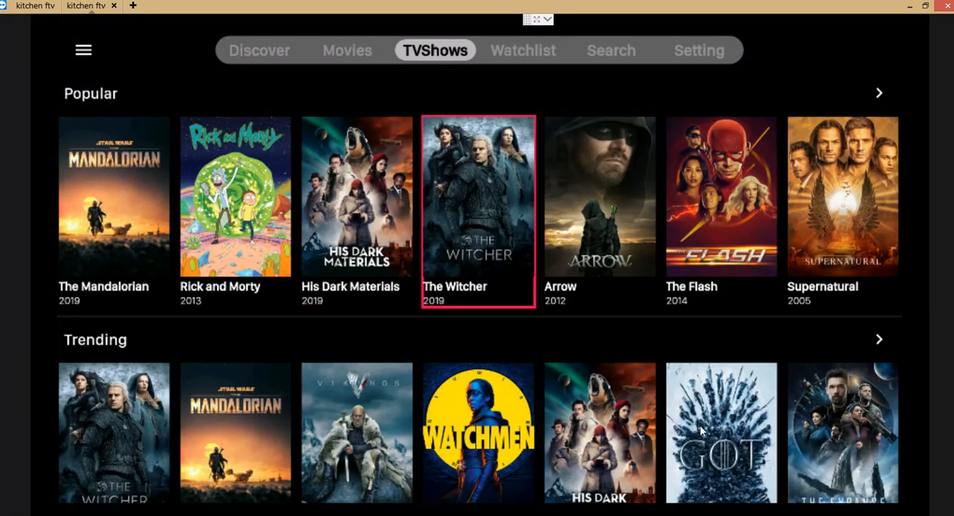
mouse_move(701, 431)
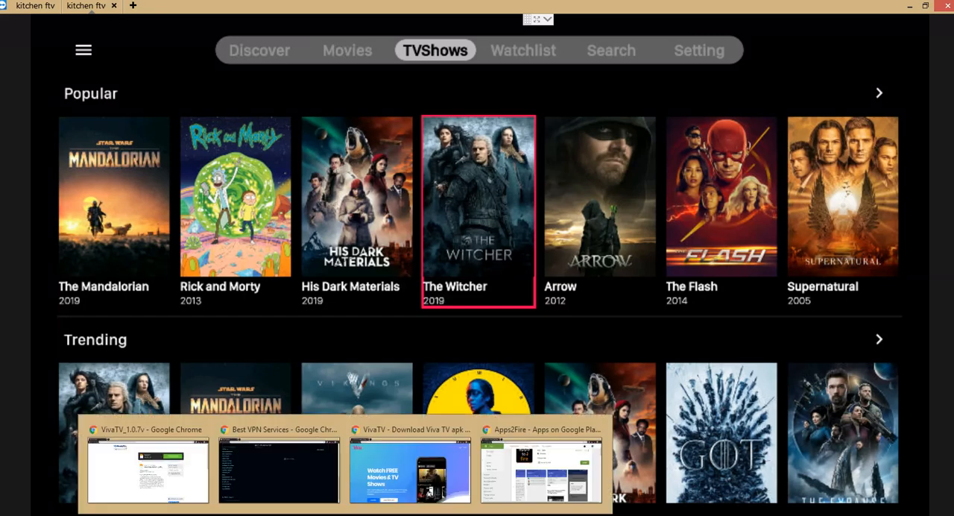
Restore Chrome from the taskbar, skim the Best VPN Services blog, and land on the vivatv.io homepage
left_click(146, 469)
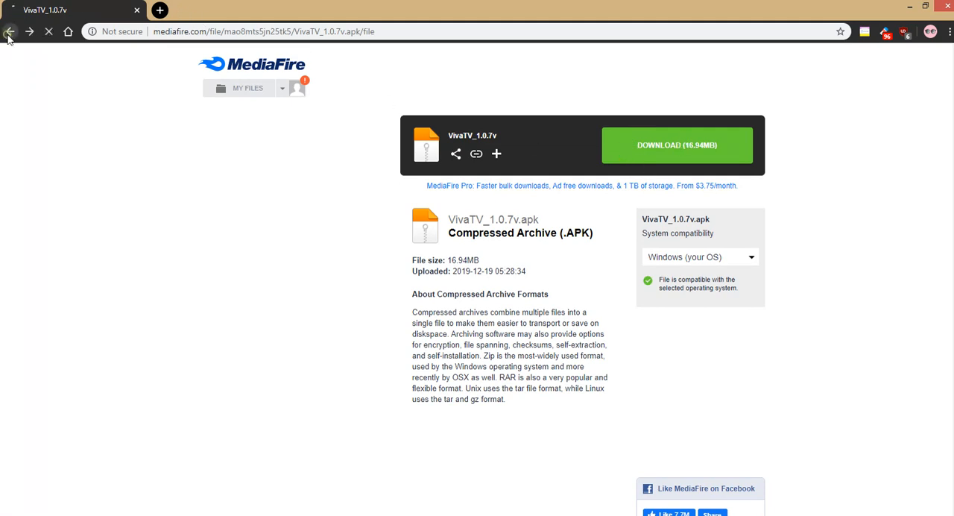
left_click(10, 31)
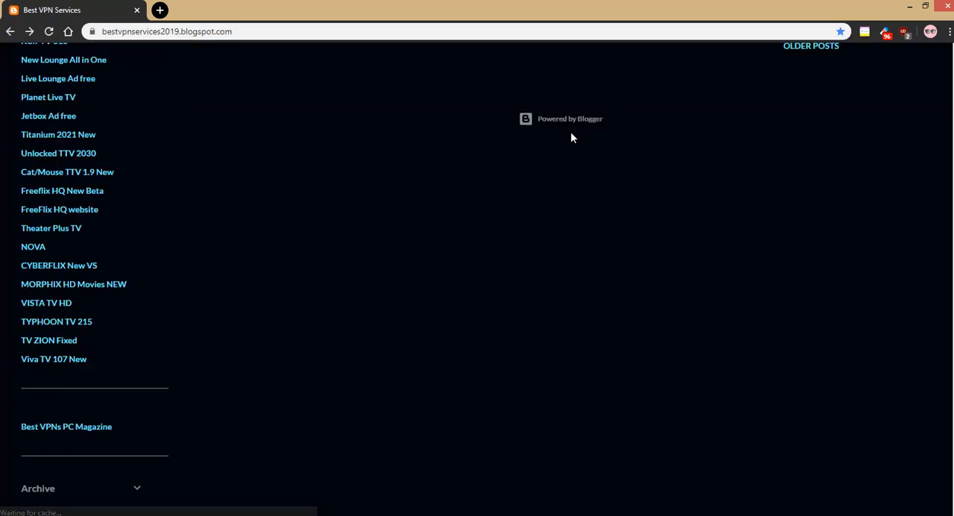
scroll("up", 3)
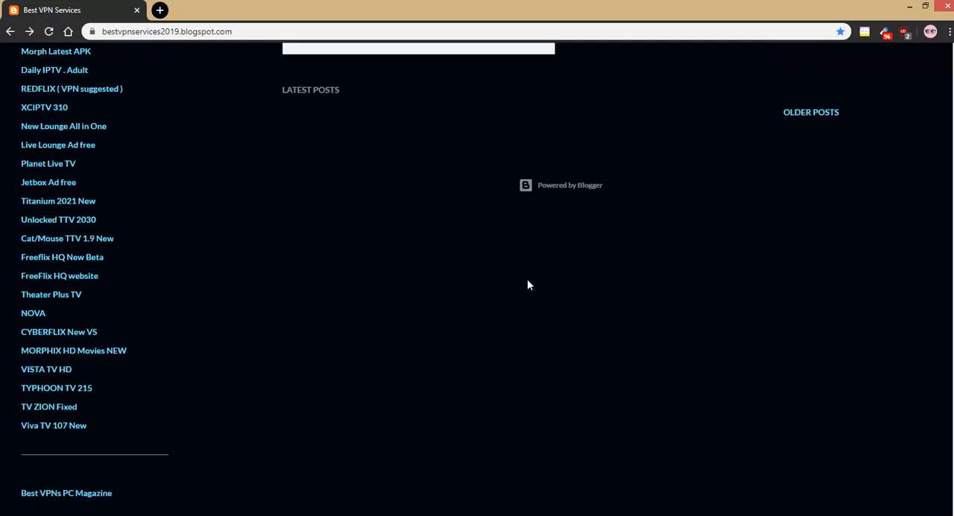
scroll("up", 3)
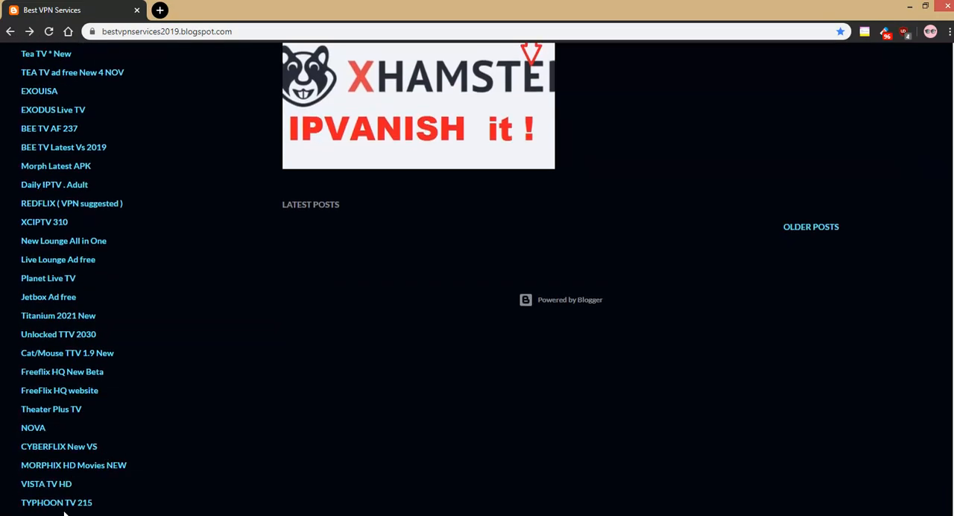
scroll("down", 3)
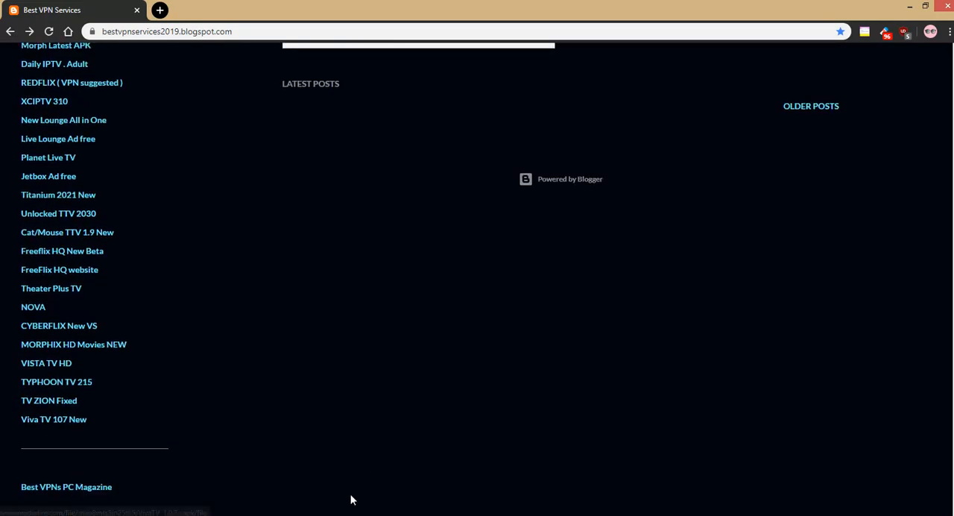
left_click(53, 419)
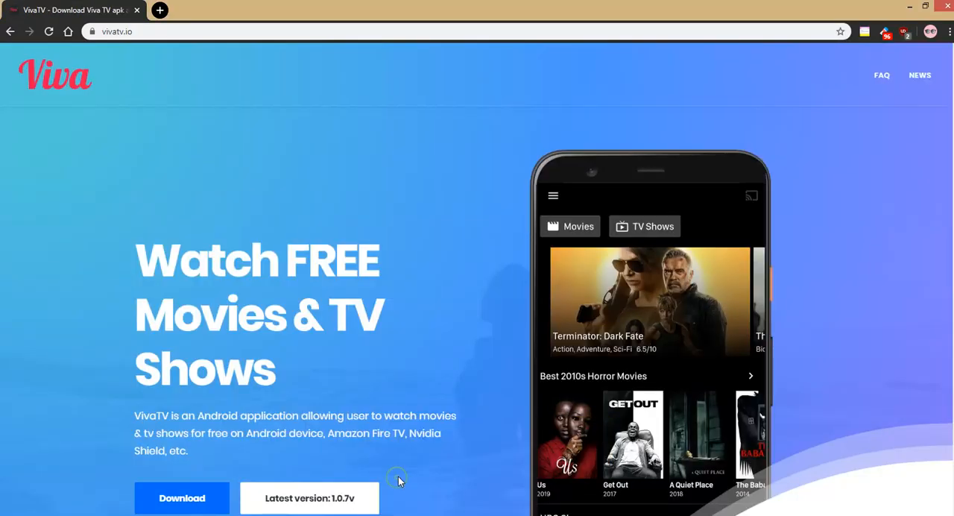
mouse_move(127, 54)
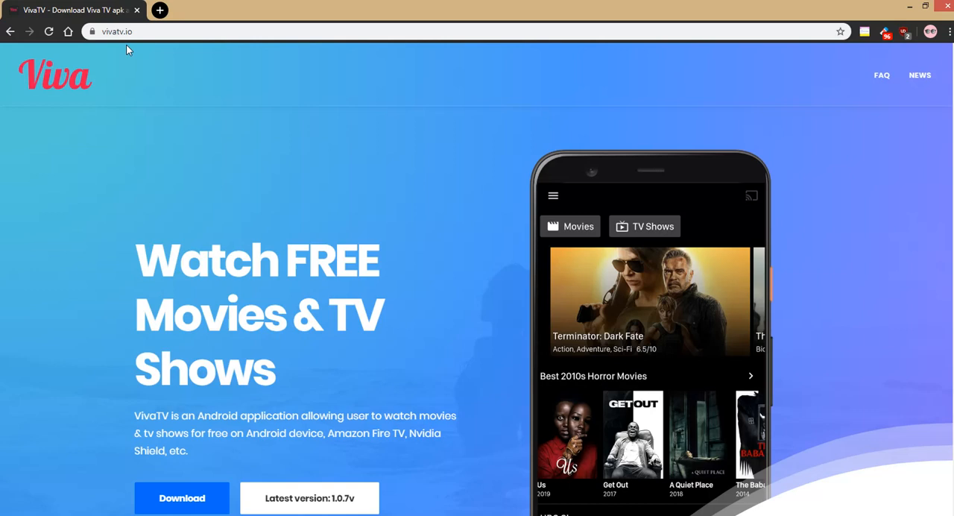
mouse_move(414, 458)
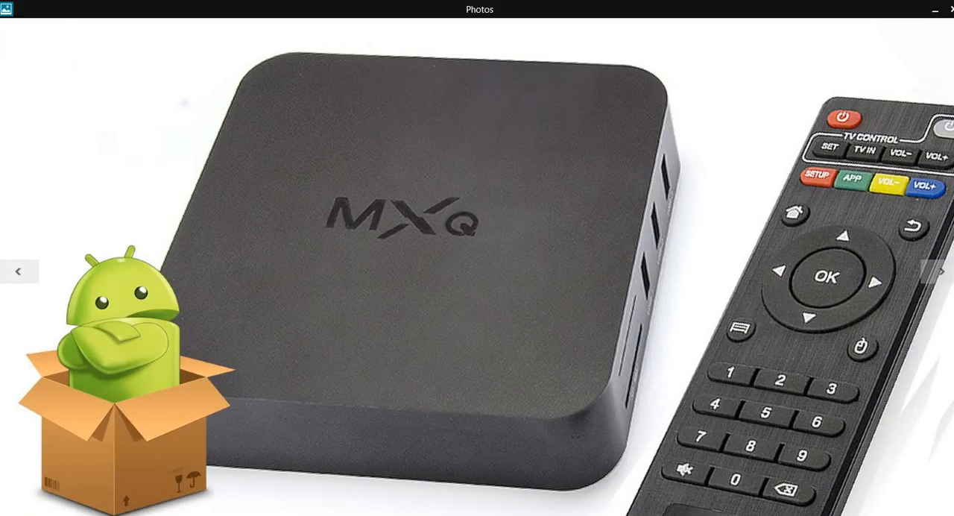
Advance the Photos slideshow to the next outro promo image of the Android box and Netflix
left_click(935, 269)
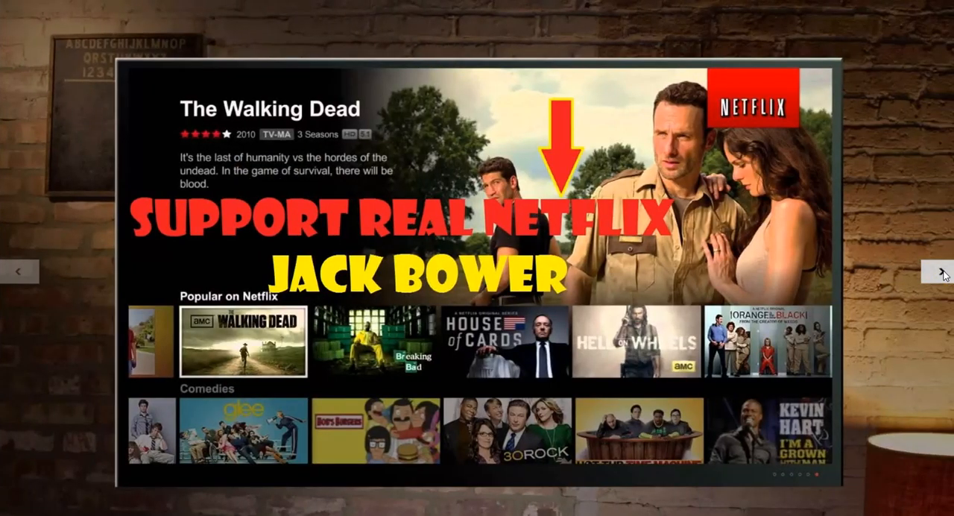